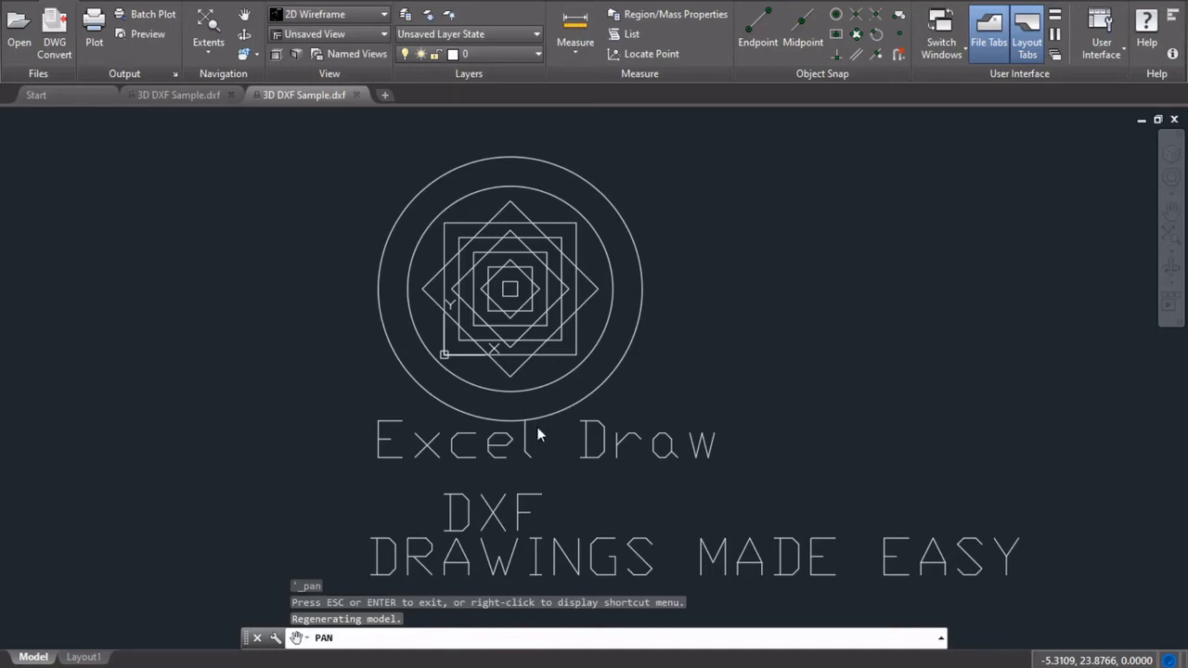
mouse_move(518, 431)
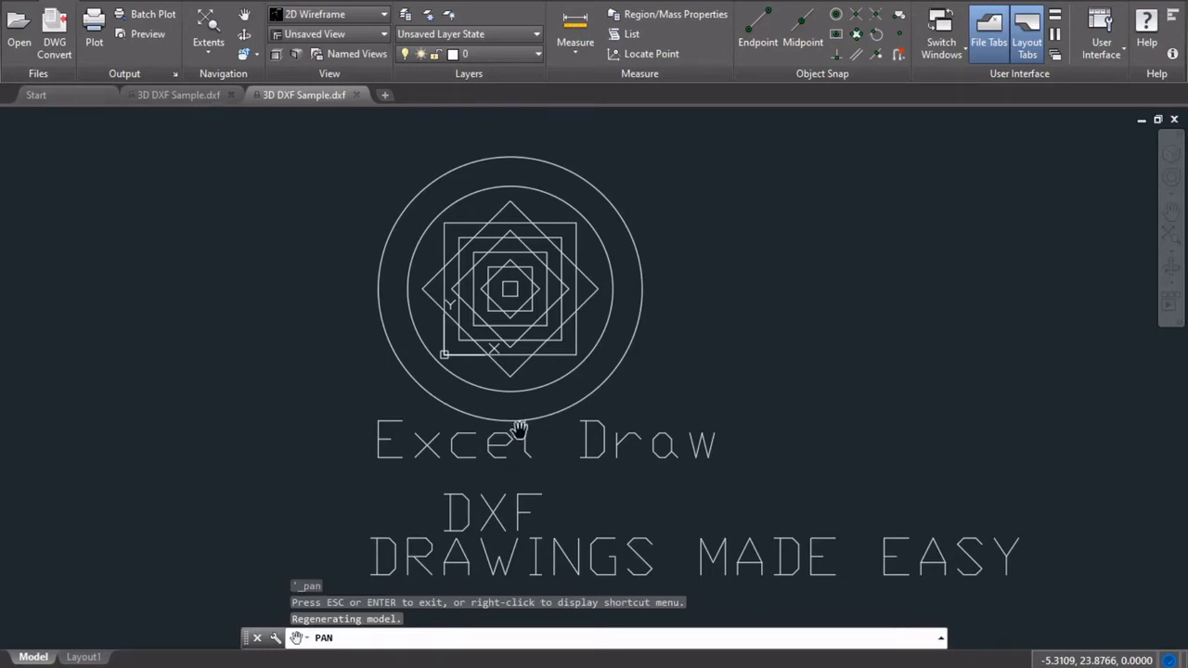
- Reposition the 3D sample graph in the preview before adjusting its orientation
drag(520, 431, 288, 349)
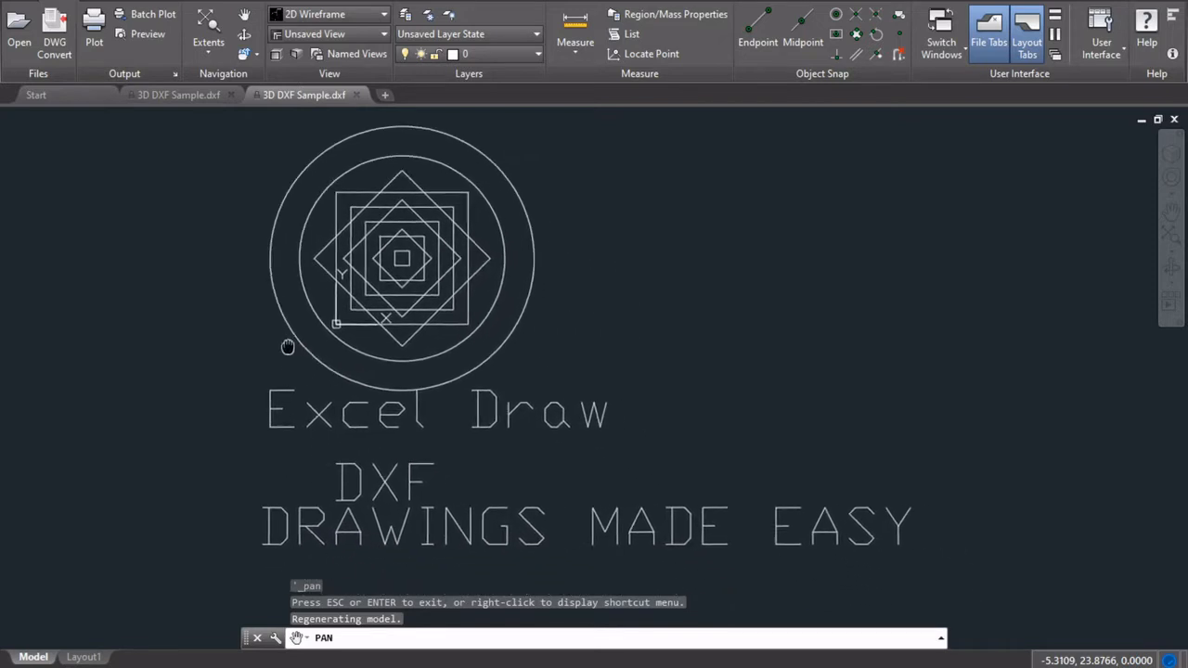
drag(288, 347, 334, 364)
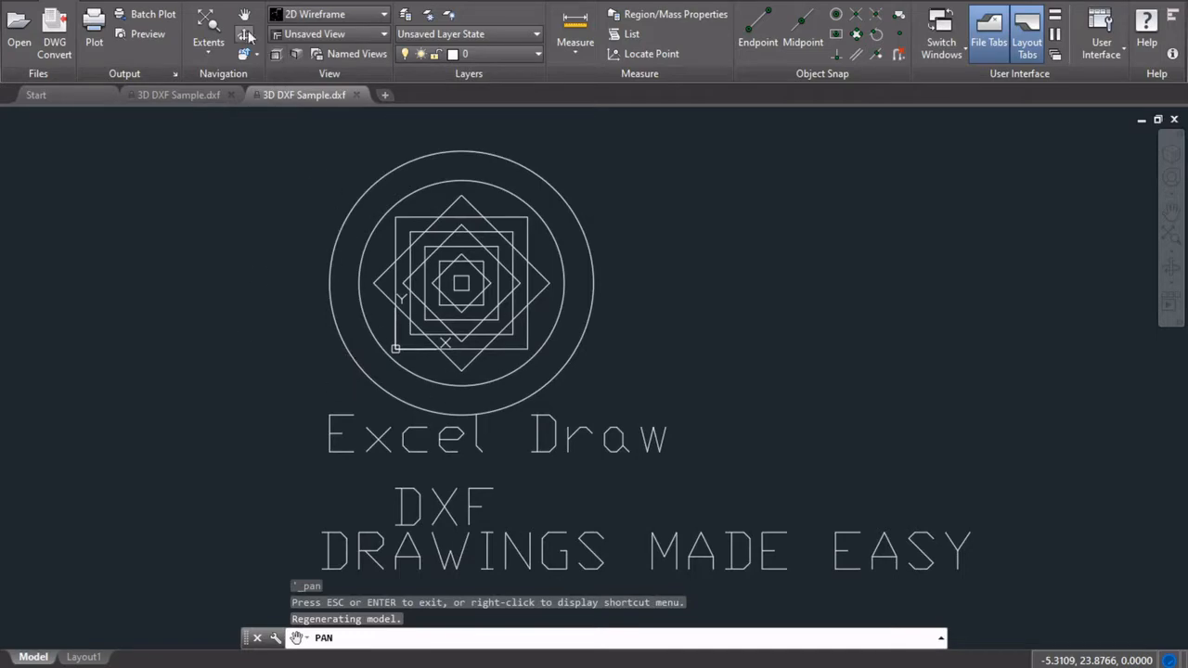
click(245, 34)
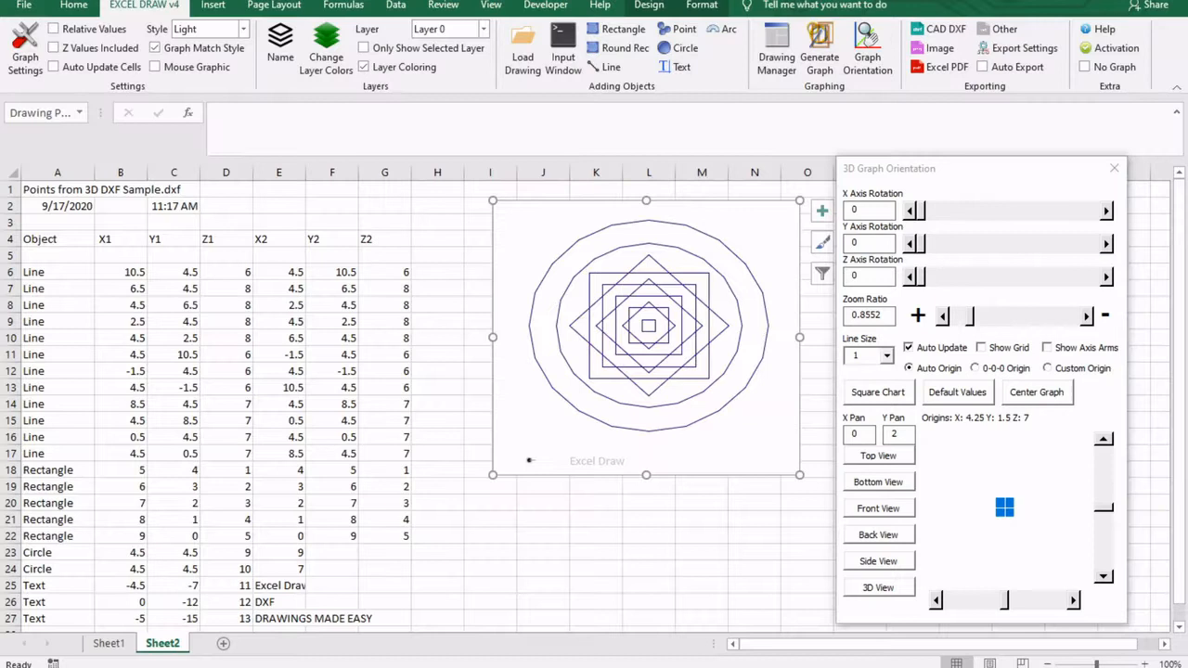
mouse_move(488, 416)
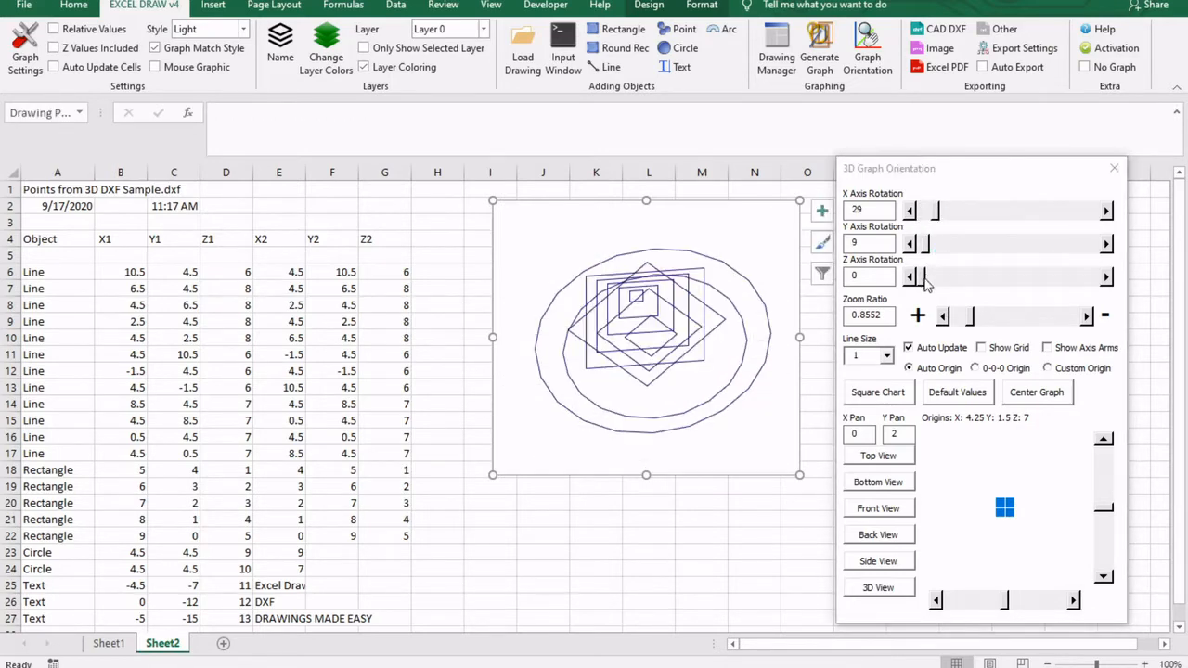
- Set the Z axis rotation to 17, close the orientation panel and go to Sheet1's coordinate table
click(1106, 275)
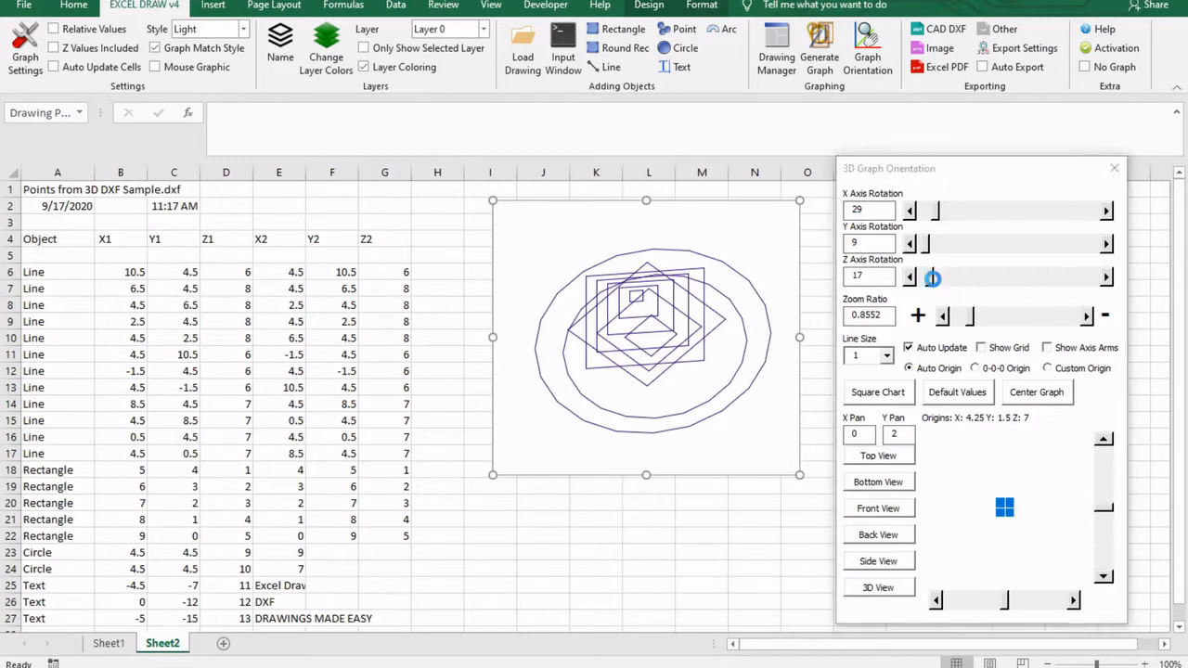
drag(931, 277, 931, 276)
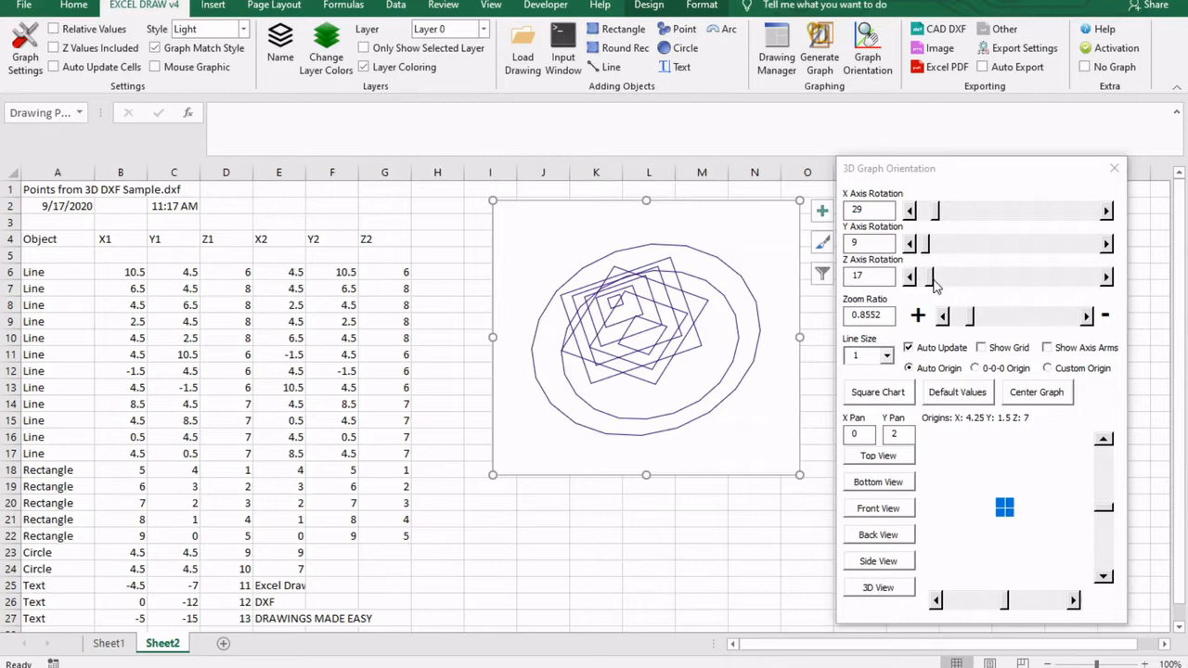
mouse_move(924, 297)
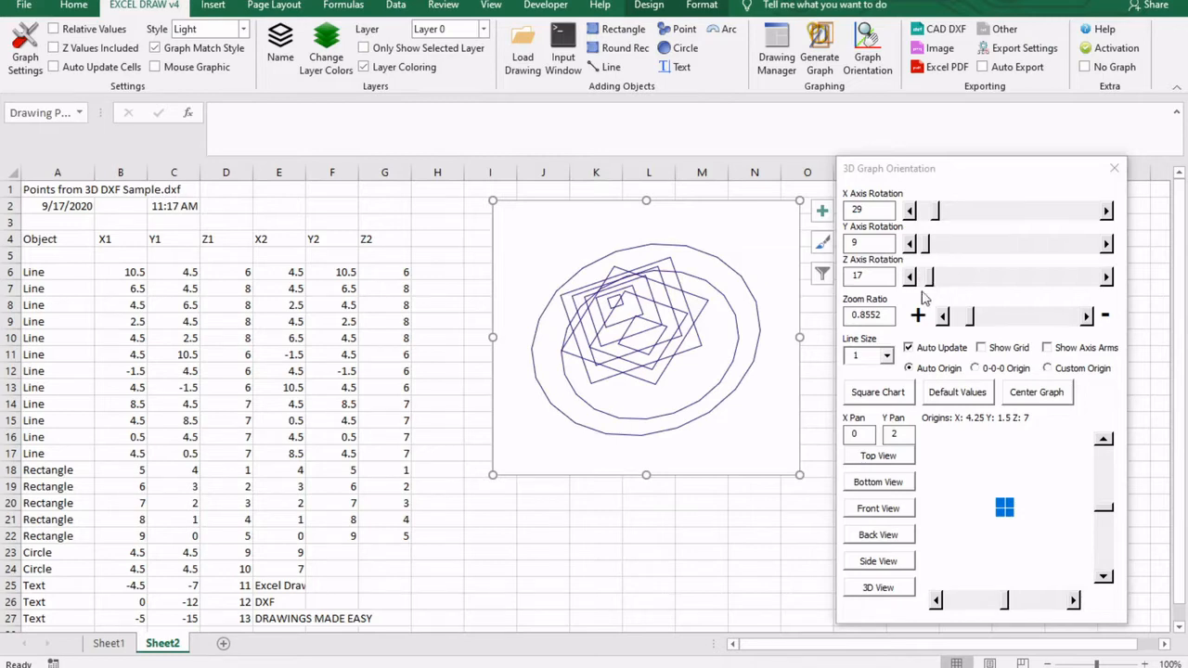
mouse_move(393, 575)
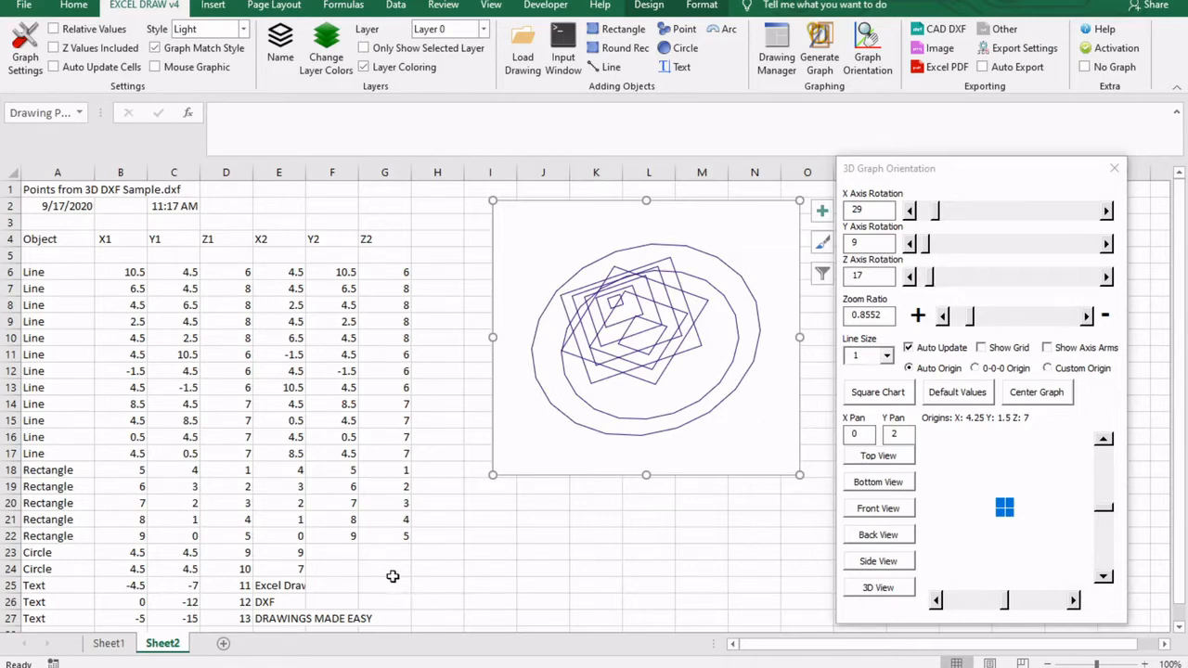
click(1114, 167)
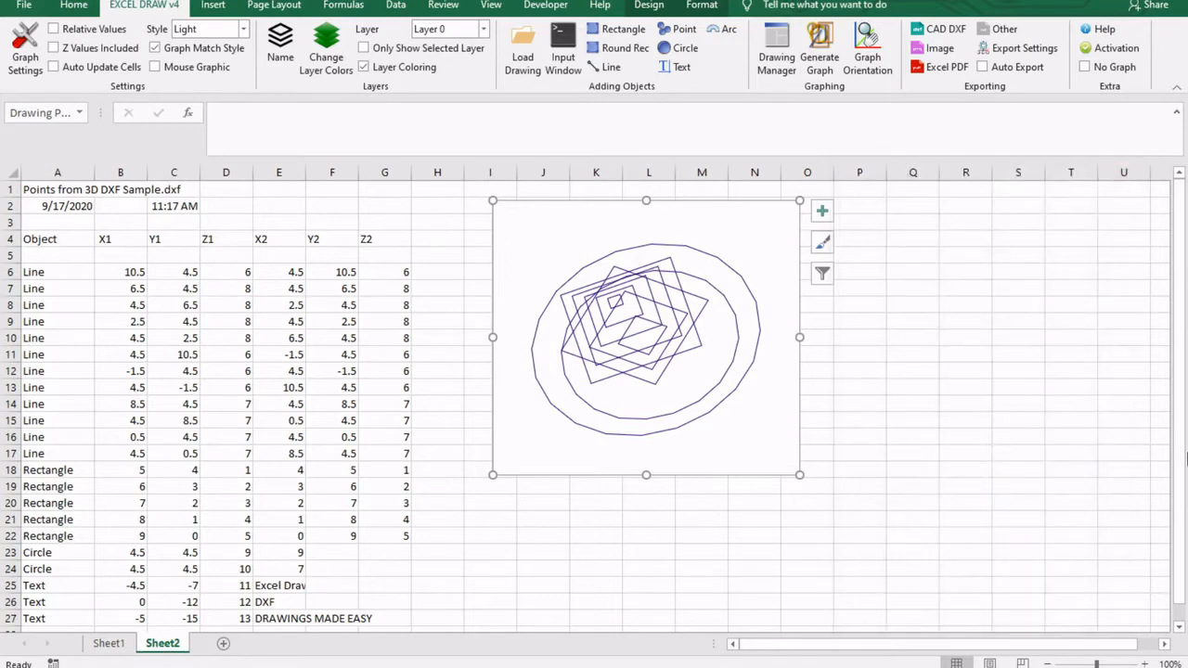
click(108, 642)
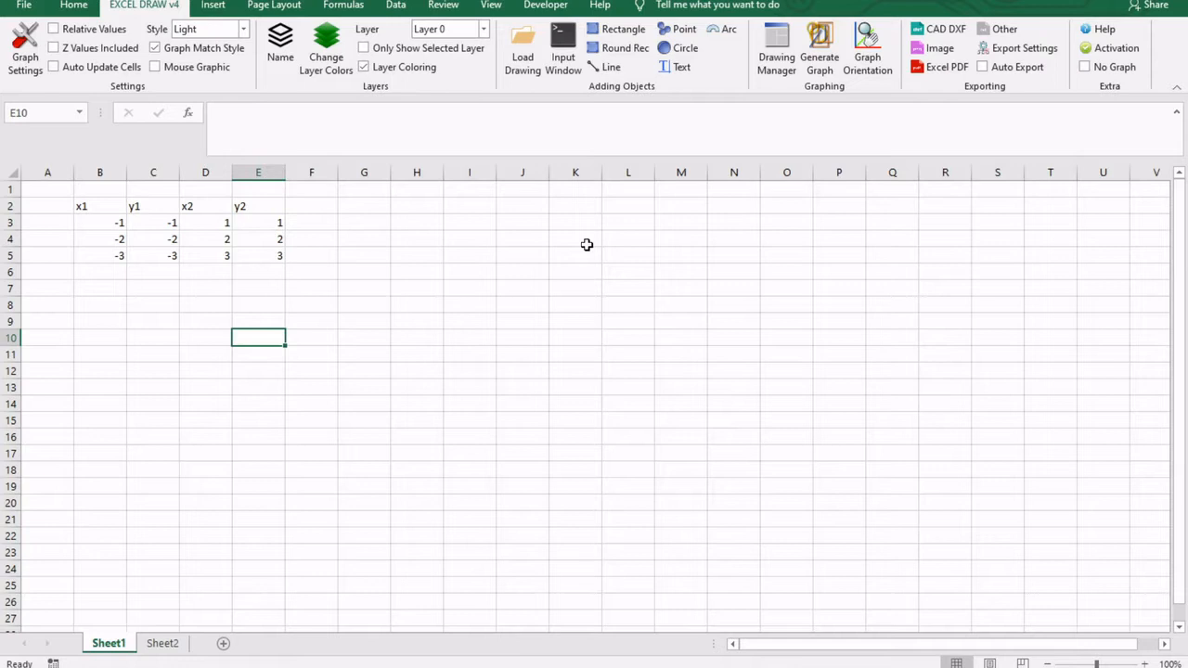
mouse_move(198, 249)
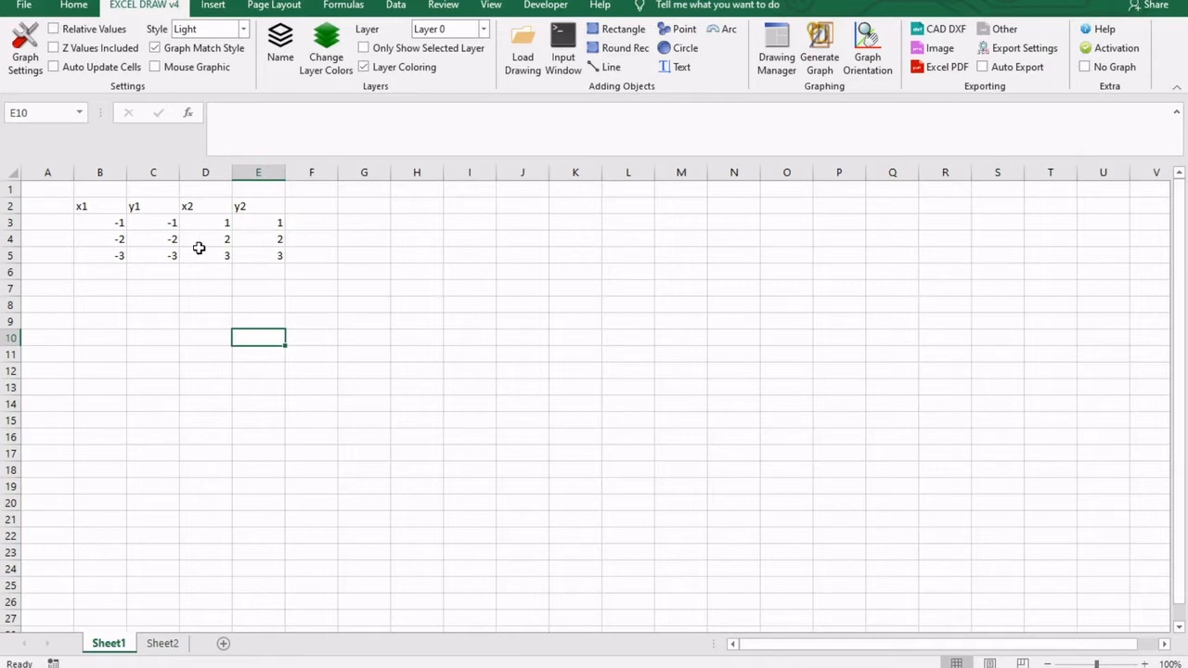
- Select the x1, y1, x2, y2 values in B3:E4 as the data to draw
click(100, 223)
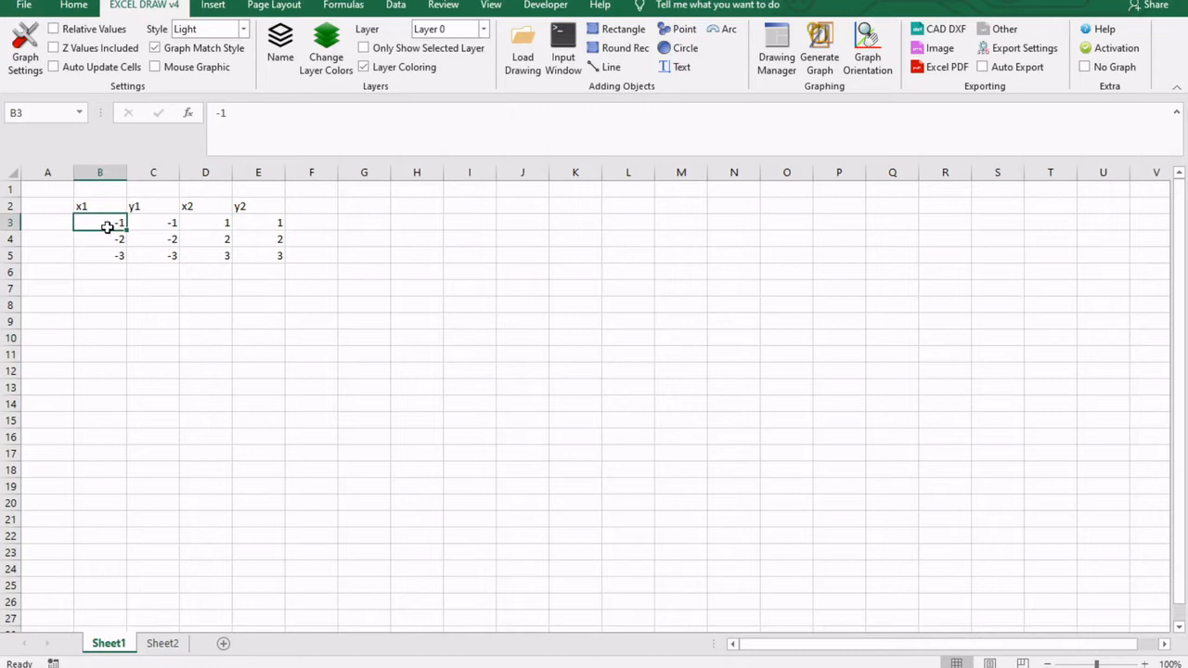
drag(100, 223, 278, 223)
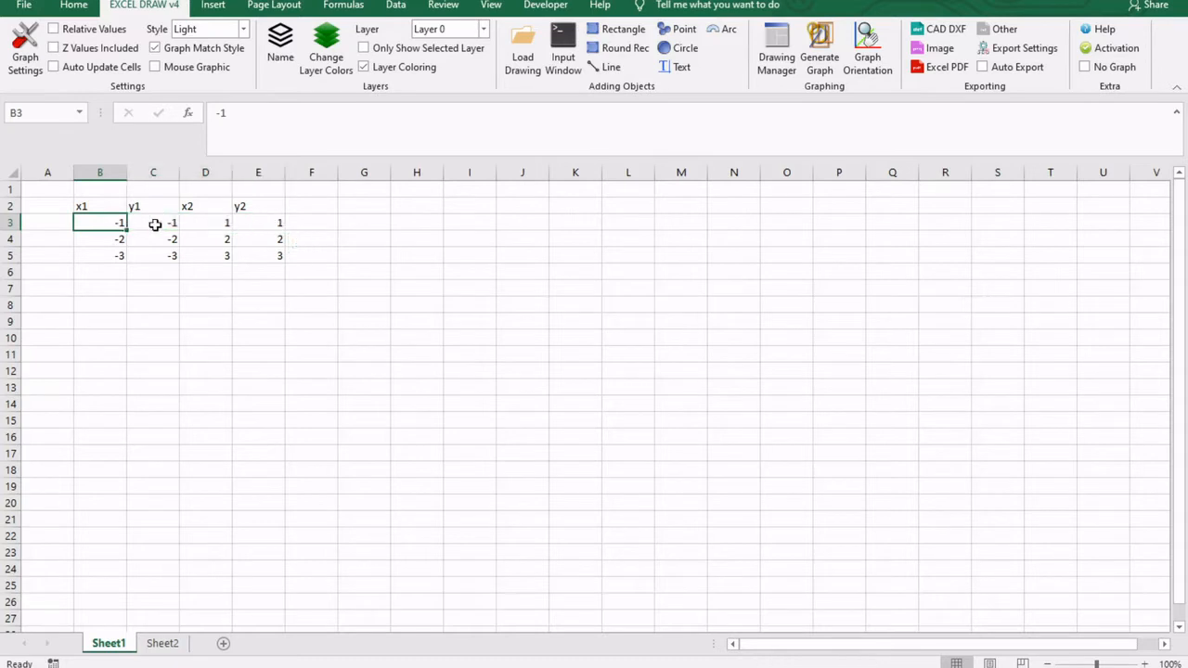
click(204, 223)
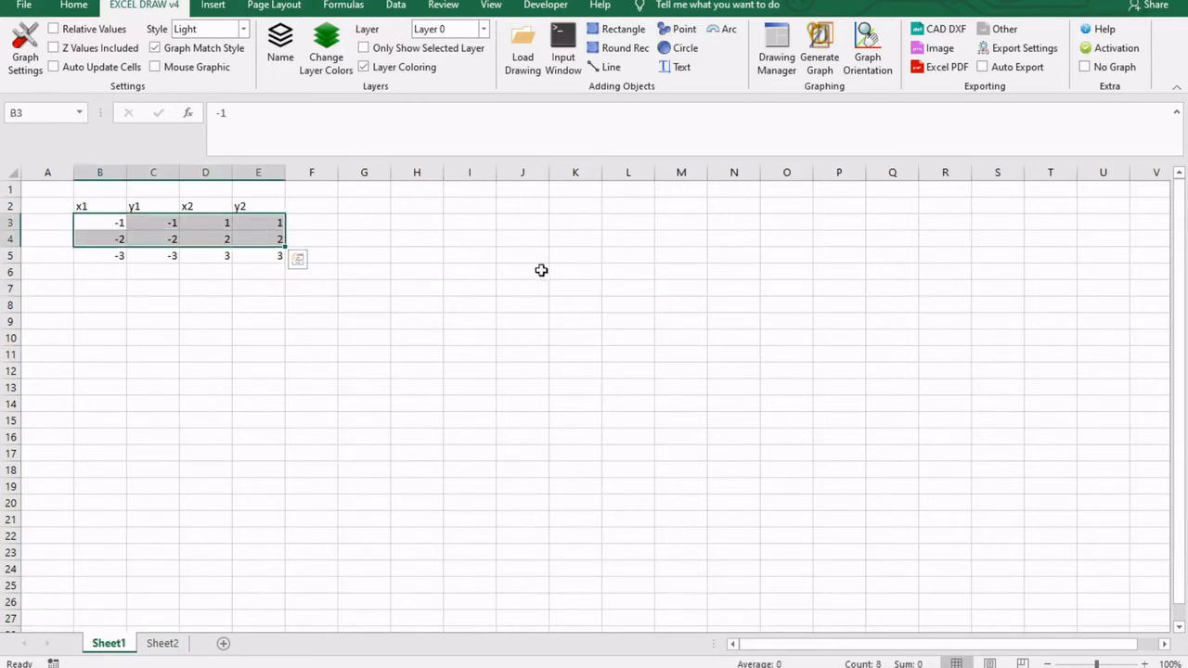
mouse_move(623, 29)
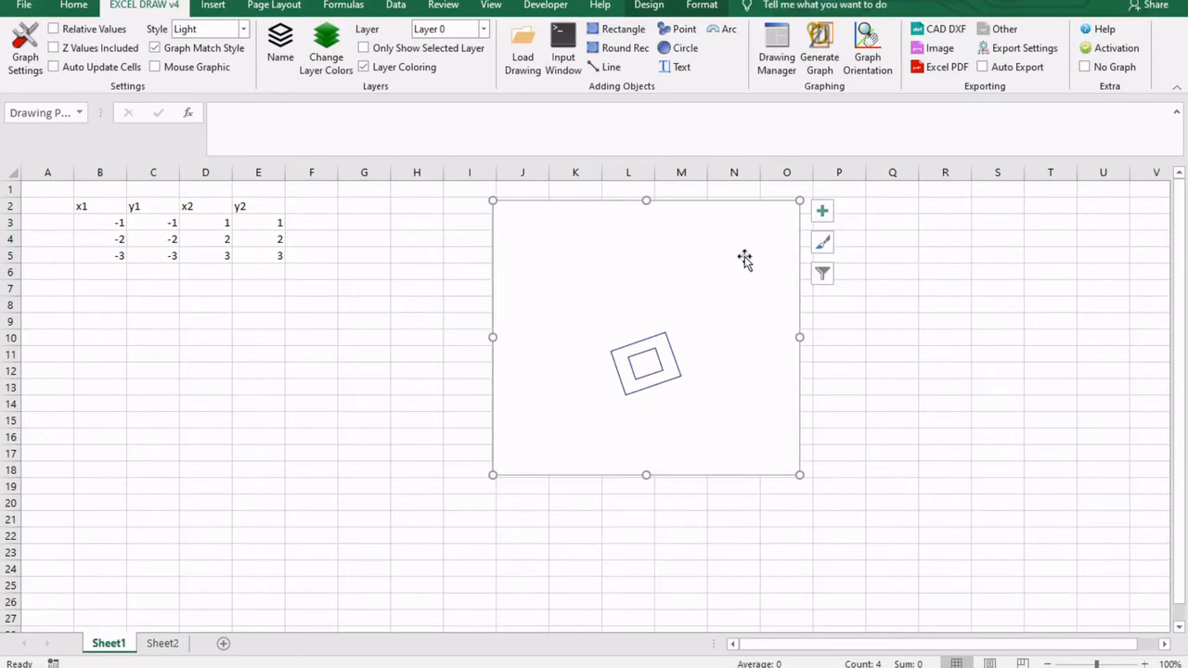
mouse_move(703, 325)
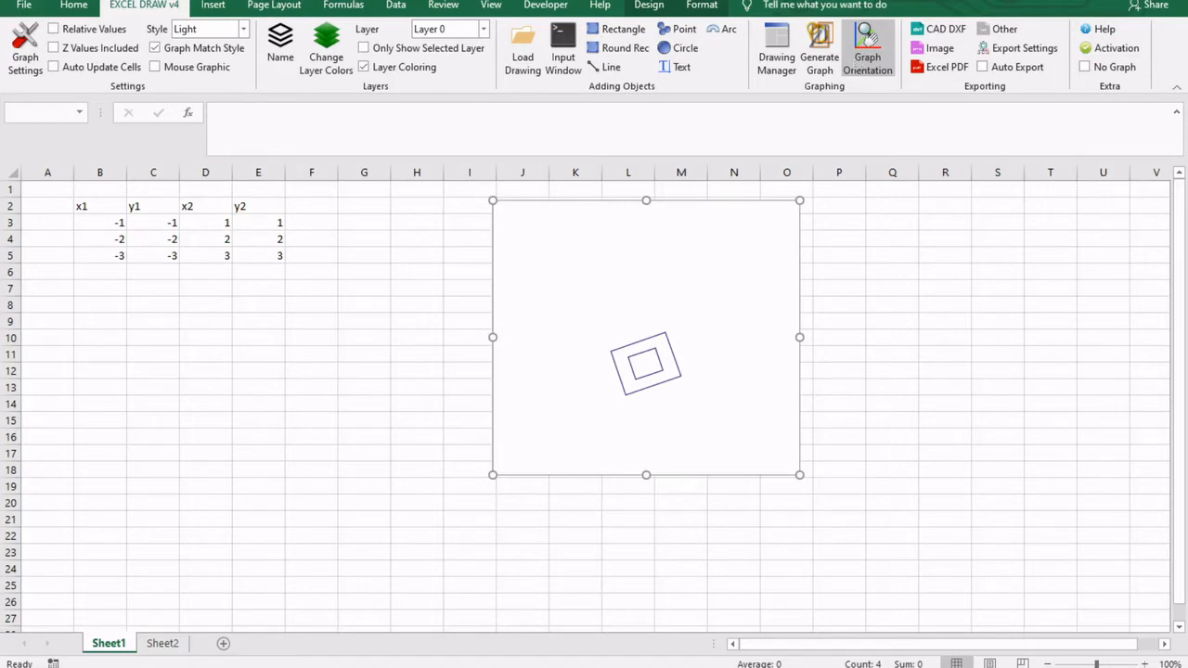
- Bring up the Graph Orientation controls to reset the squares' rotations to zero
click(866, 47)
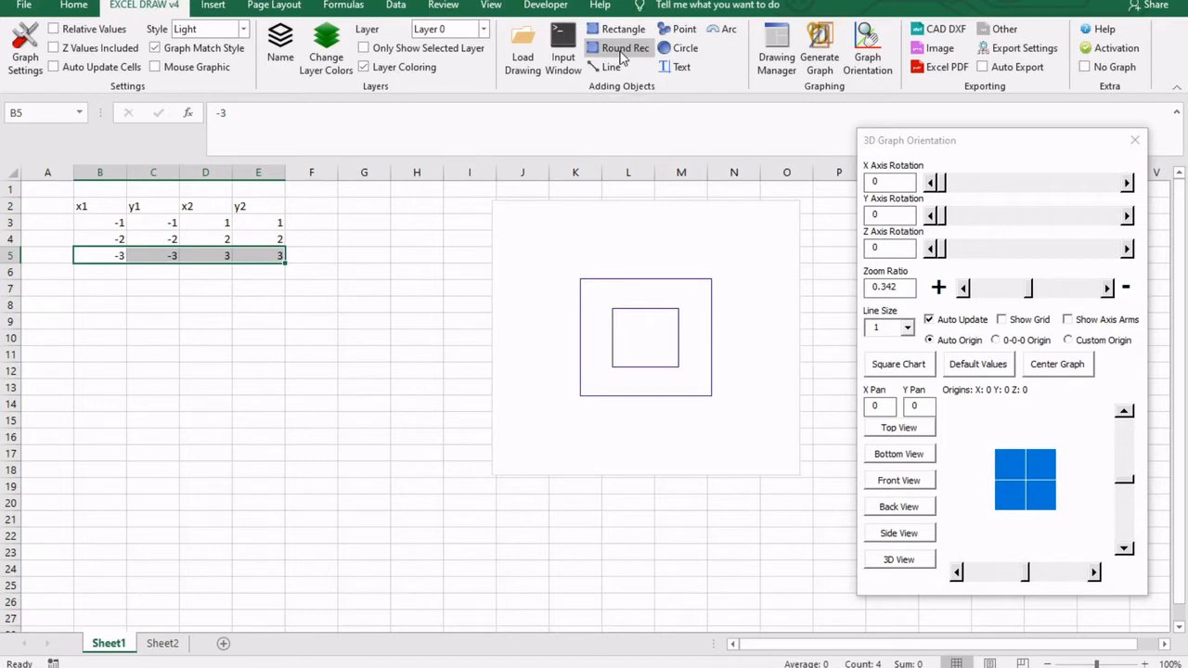
- Draw row 5 as a rounded rectangle enclosing the nested squares with Round Rec
click(625, 48)
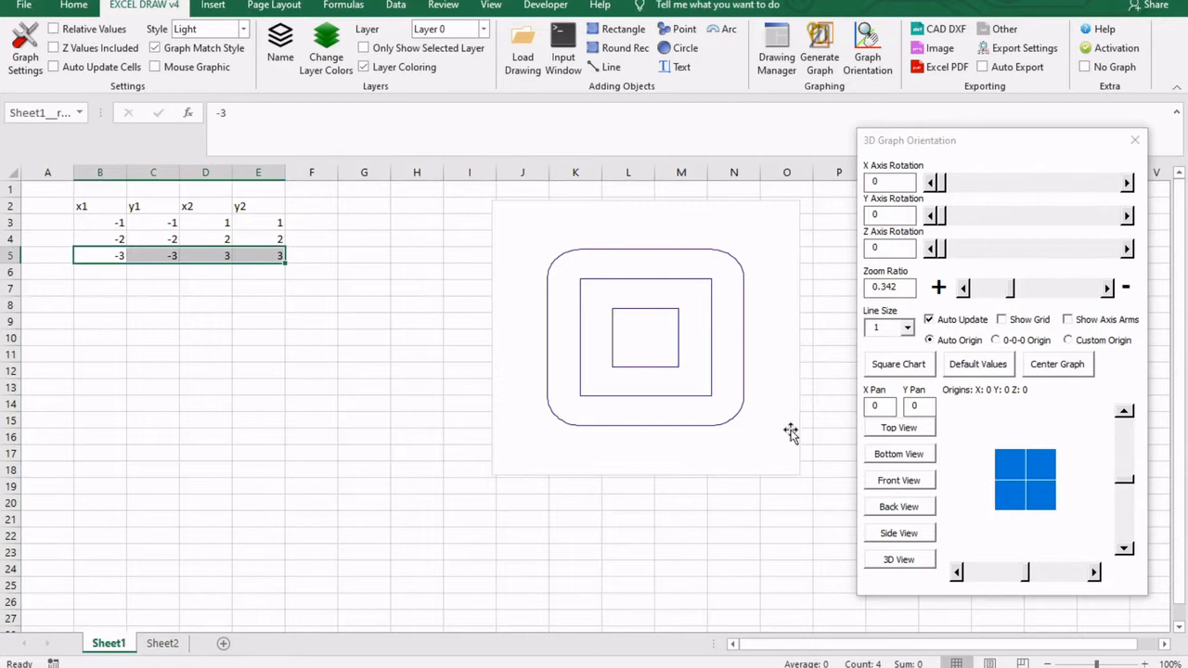
mouse_move(598, 399)
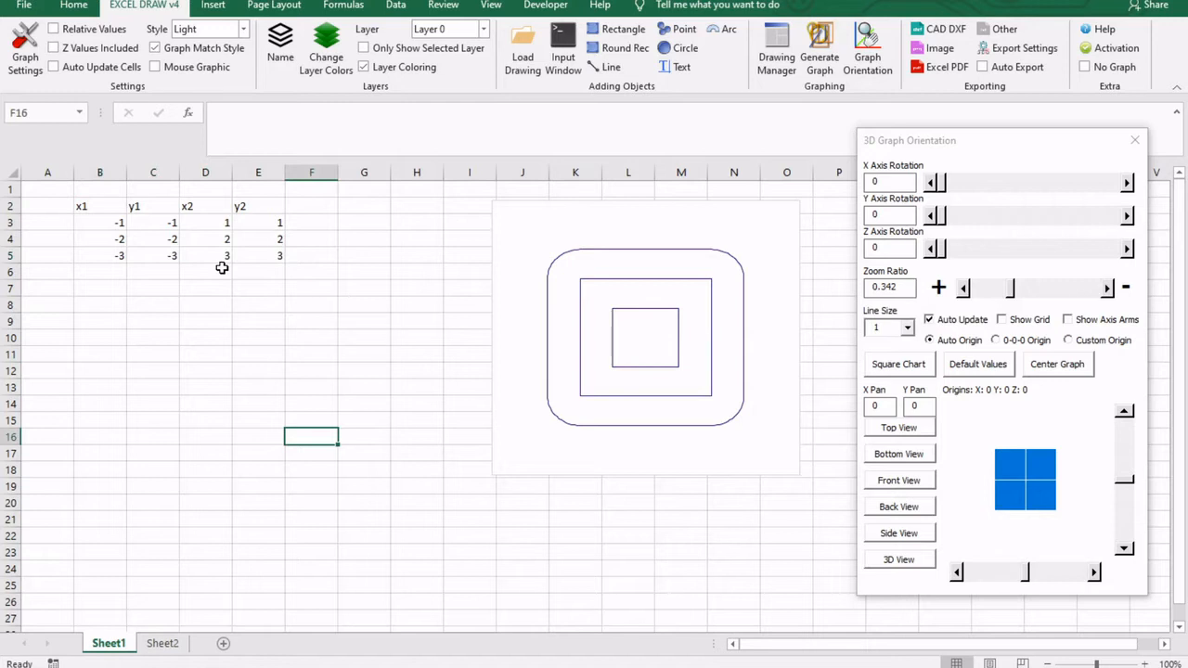
mouse_move(312, 534)
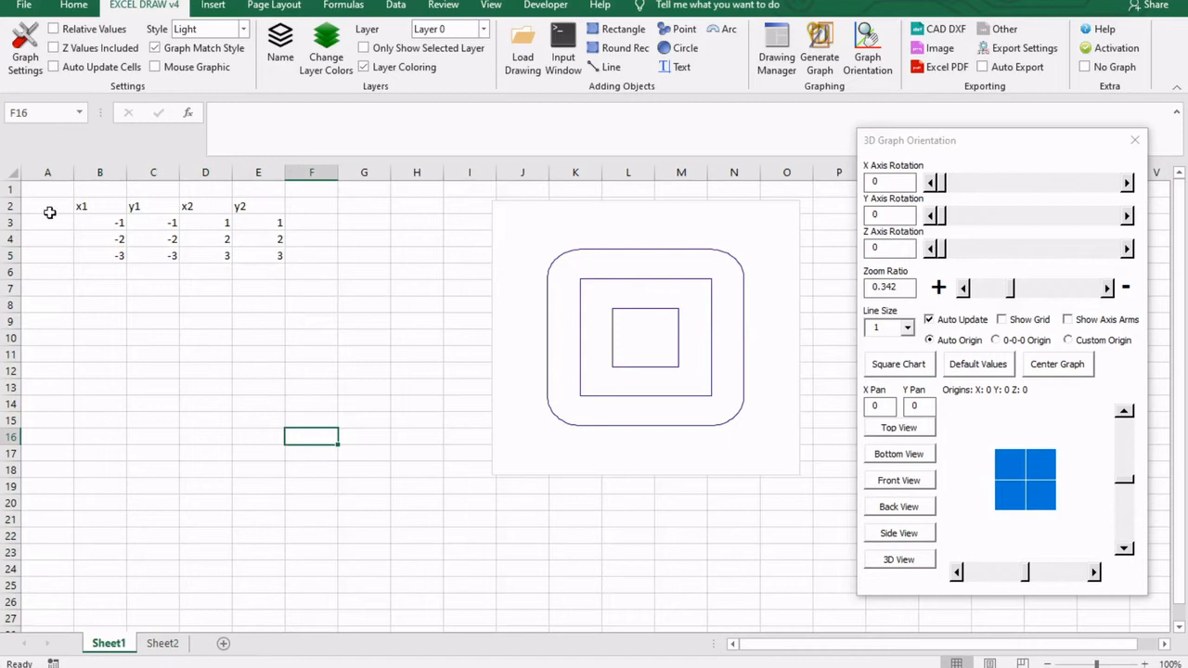
mouse_move(224, 659)
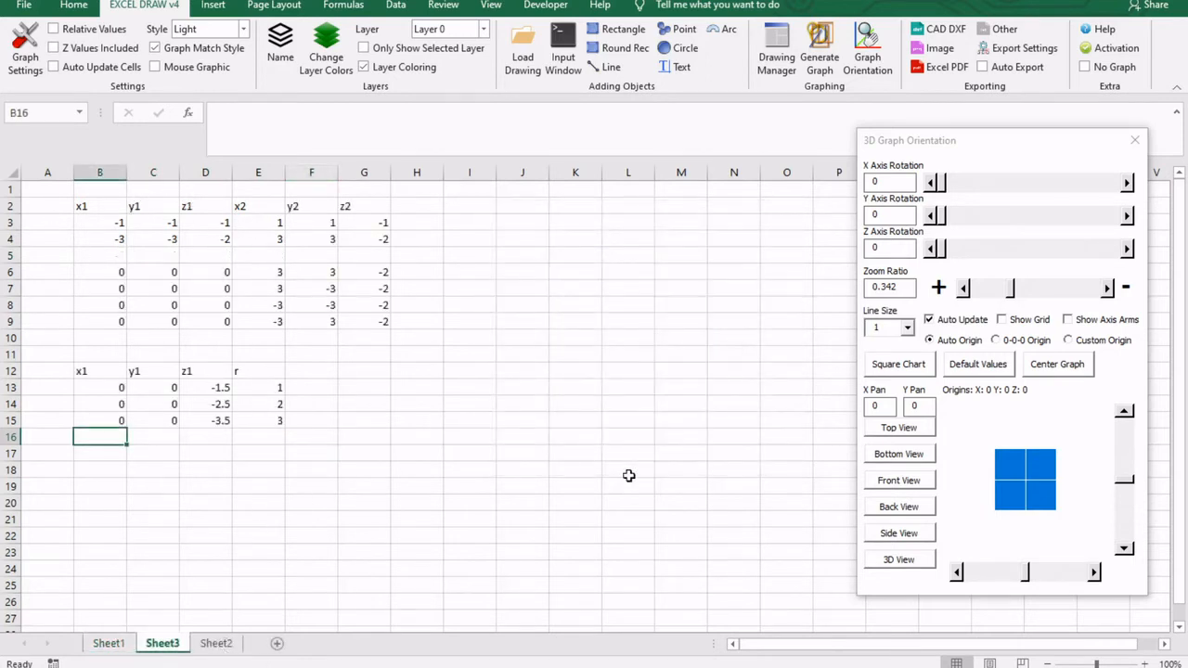
mouse_move(460, 388)
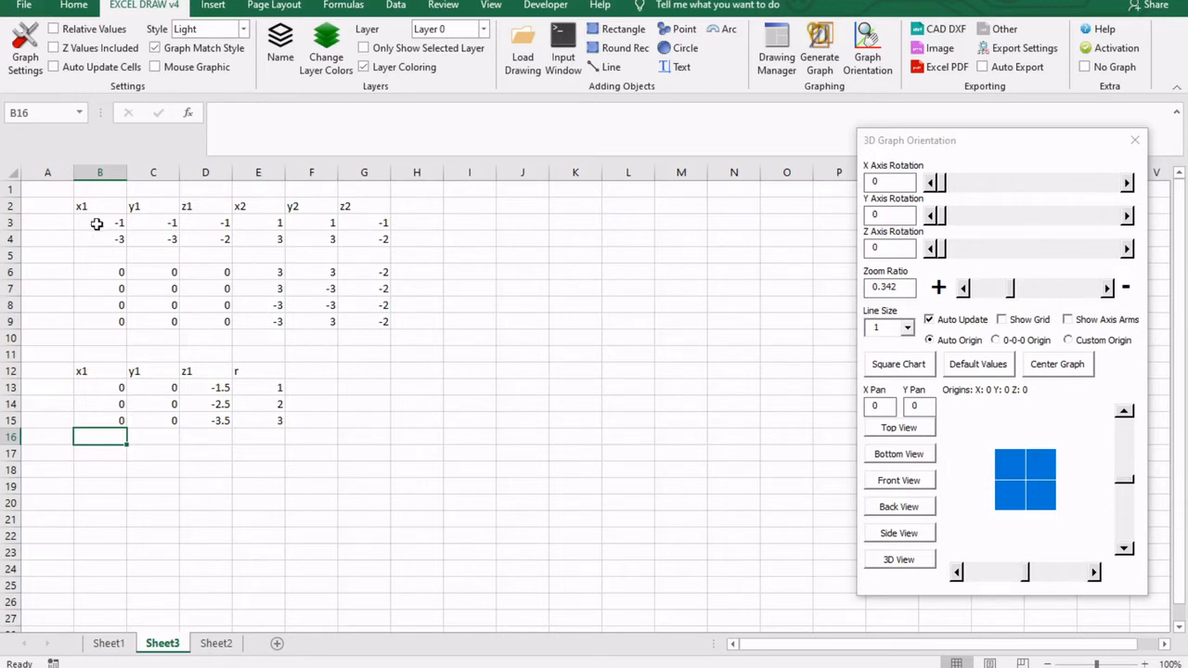
- Select the three circle rows of x1, y1, z1 and r values in B13:E15 on Sheet3
drag(101, 223, 382, 238)
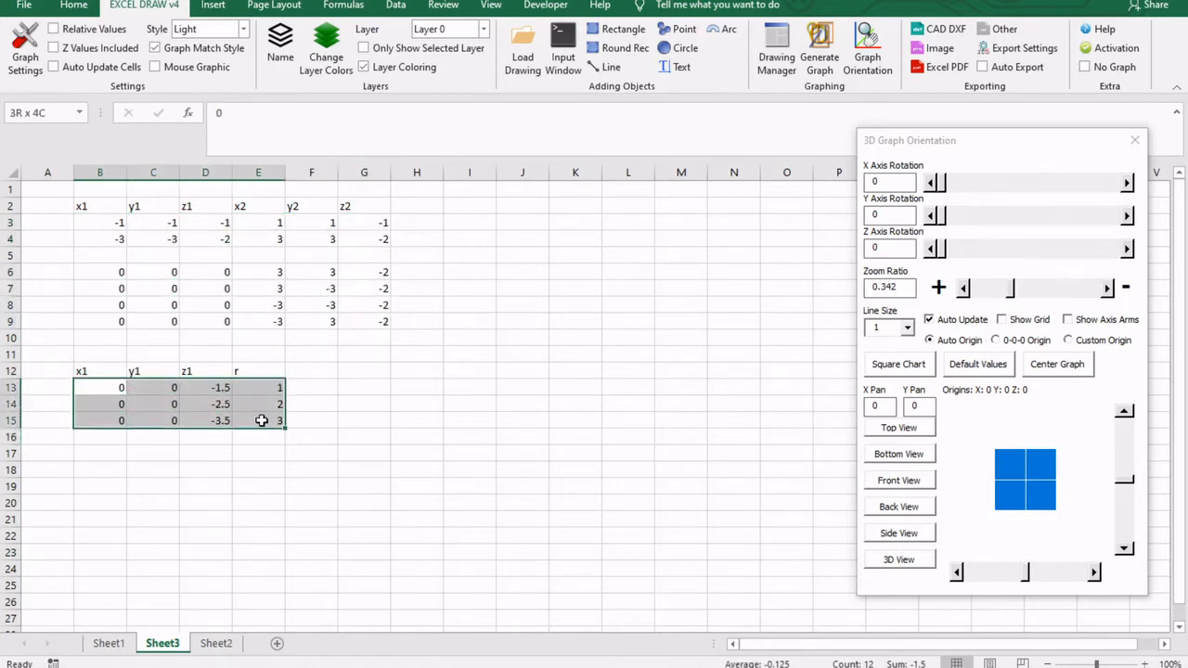
click(364, 371)
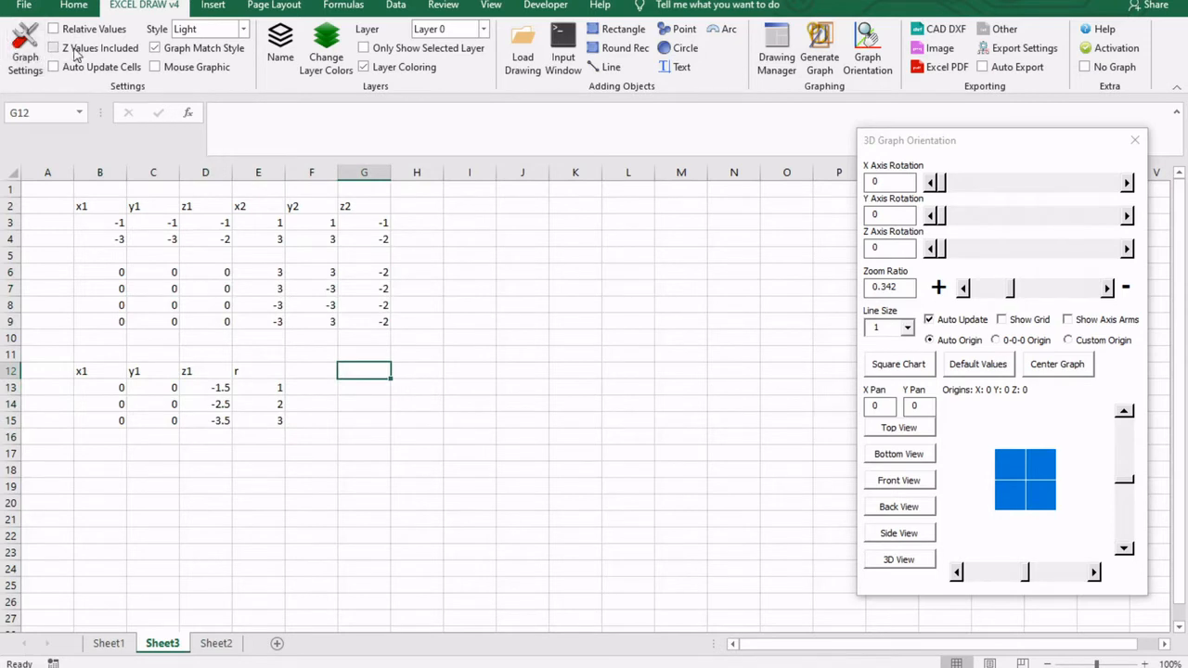
mouse_move(96, 49)
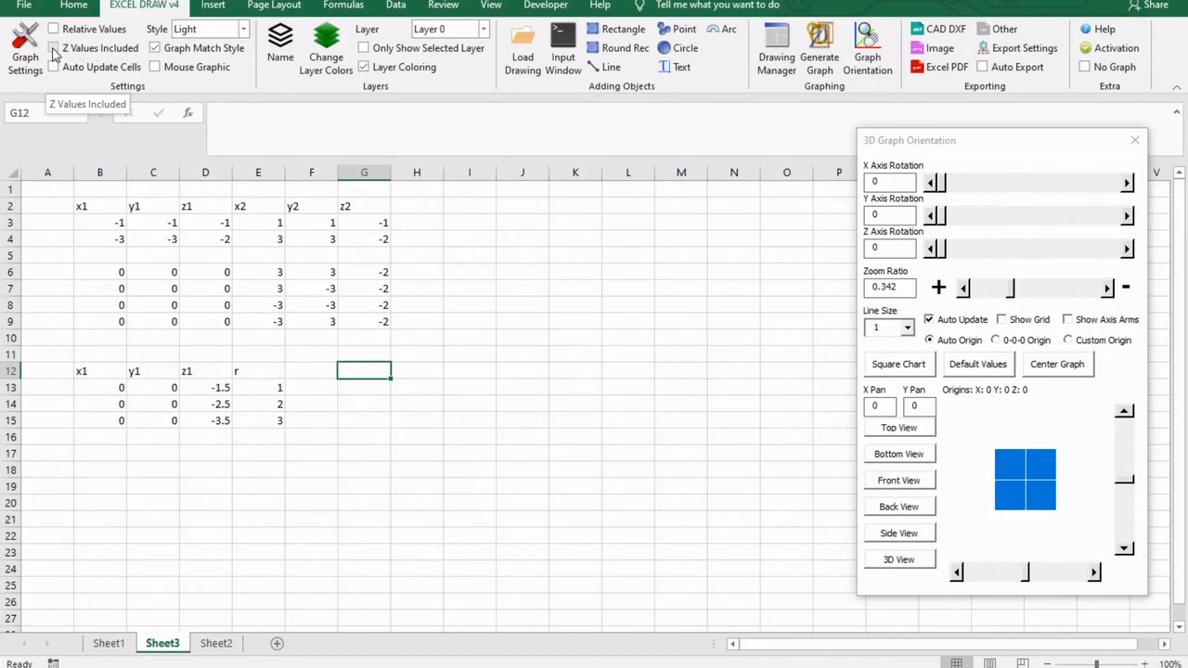
- Close the orientation window and select the first two square corner rows B3:G4
click(53, 48)
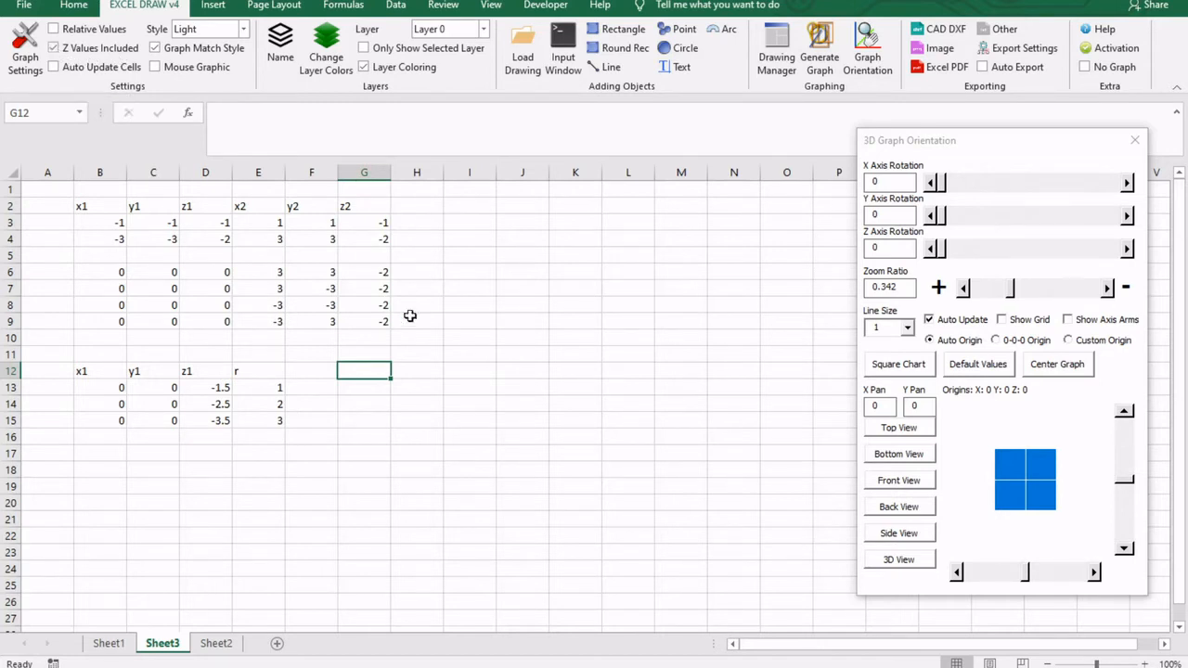
drag(100, 222, 226, 223)
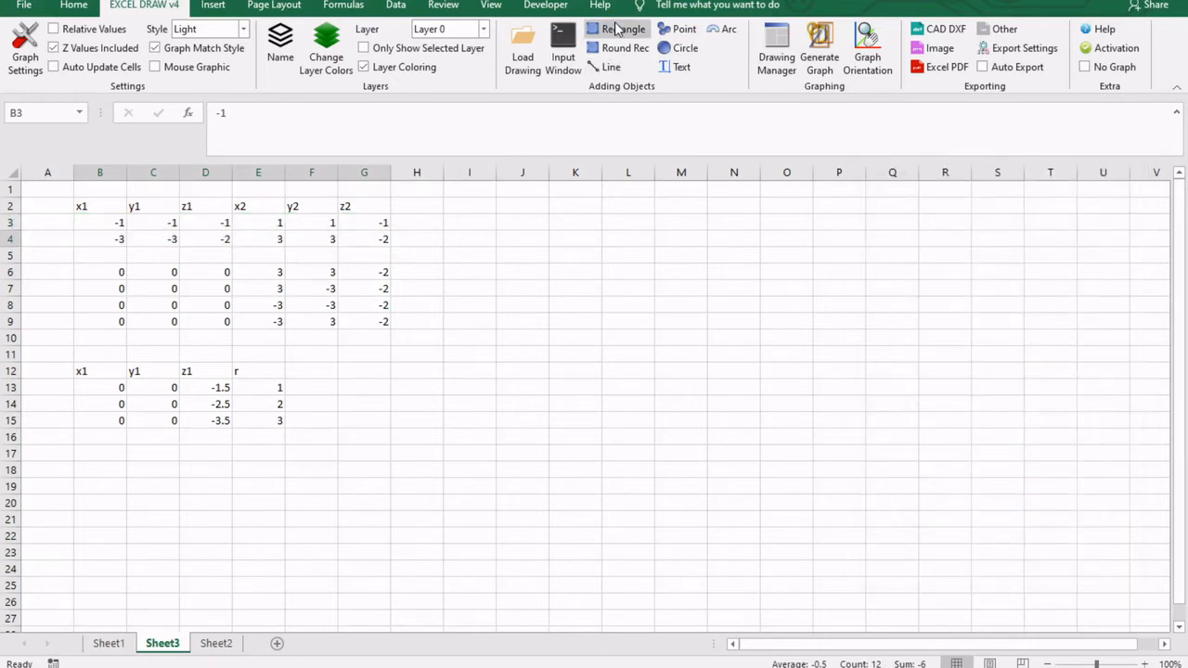
- Draw the nested squares with Rectangle and the corner diagonals with Line, then return to the data
click(624, 30)
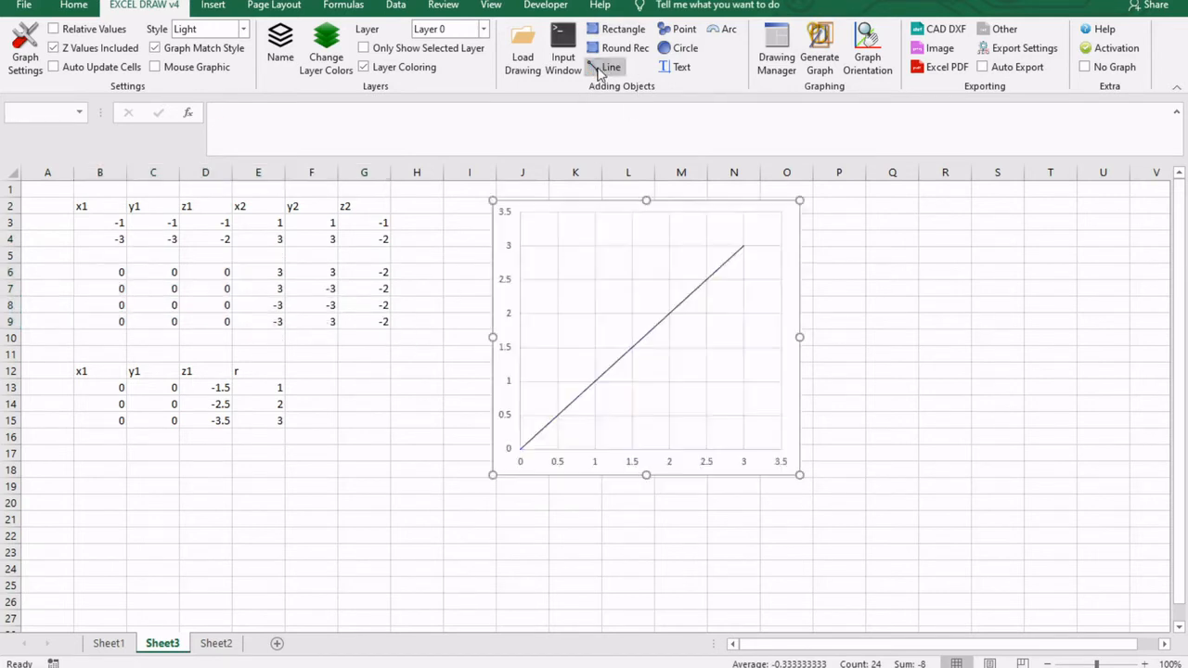
click(646, 337)
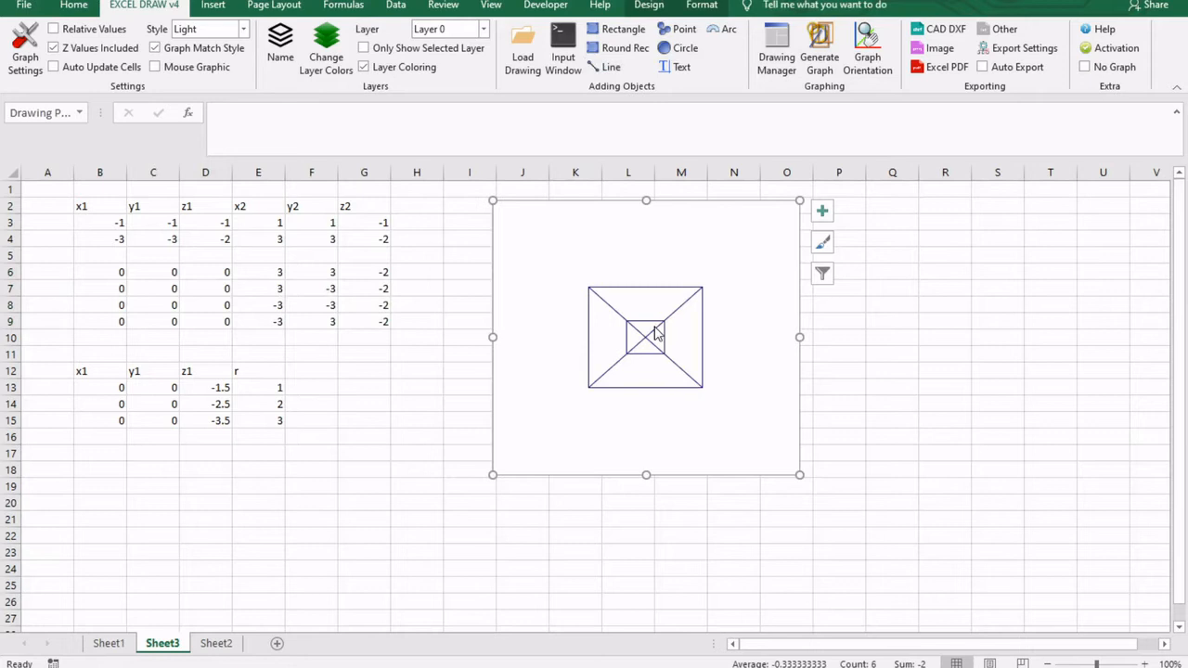
click(100, 387)
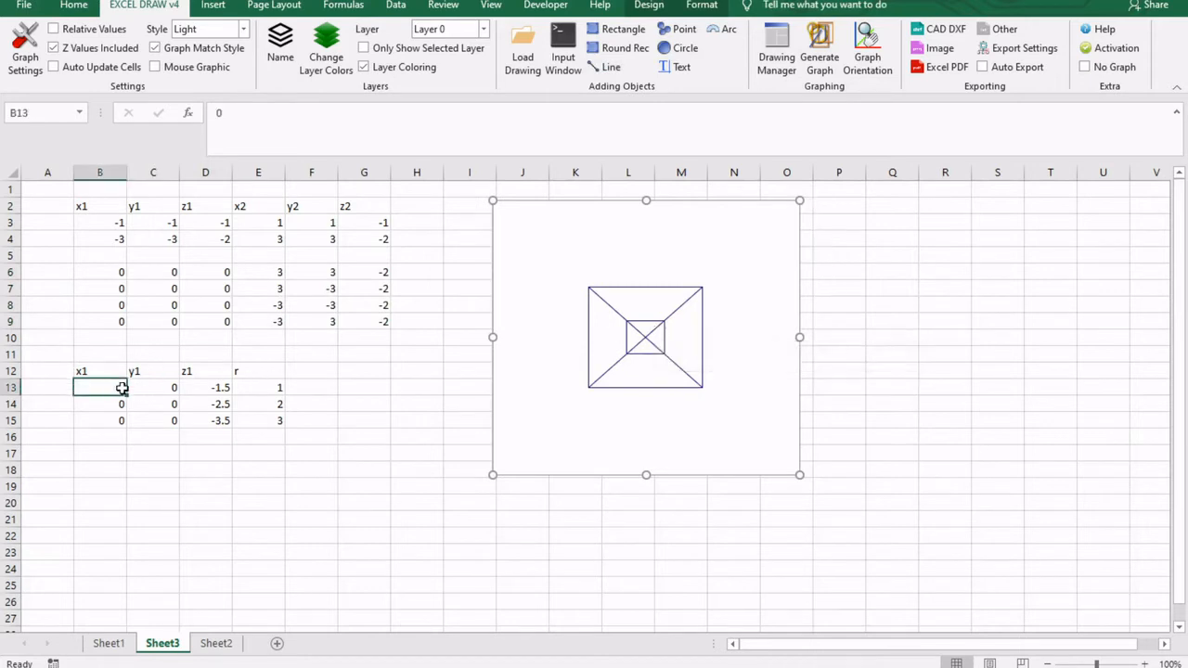
- Select the circle centres and radii in B13:E15 and add them as circles around the wireframe
drag(120, 388, 263, 420)
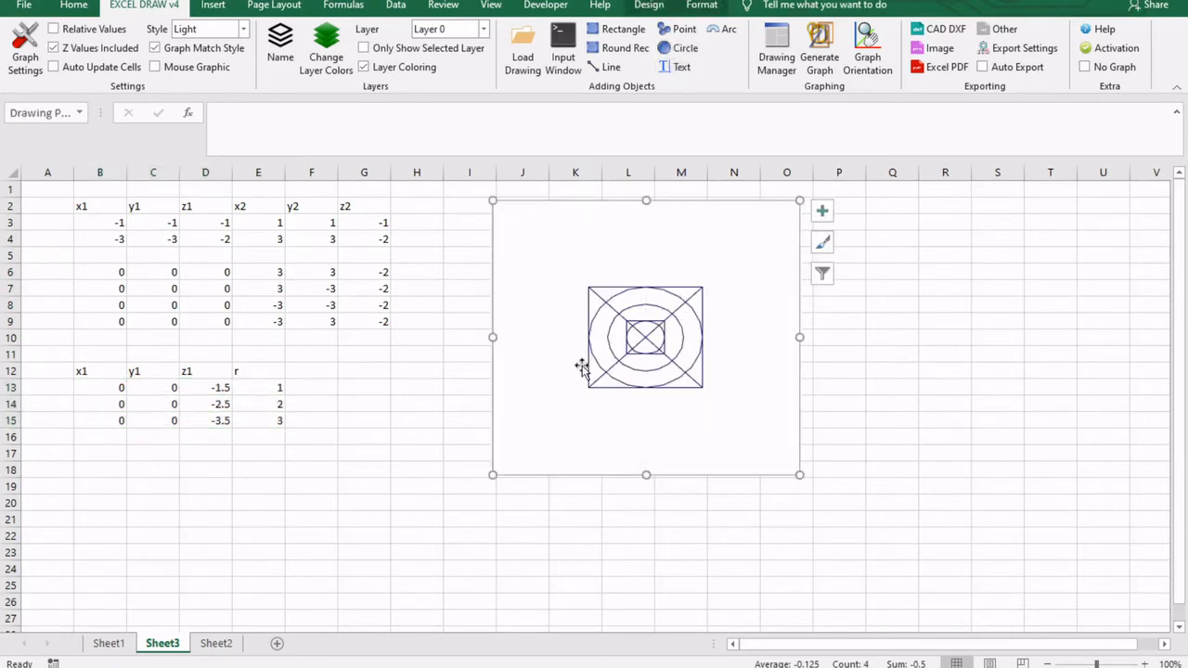
mouse_move(682, 399)
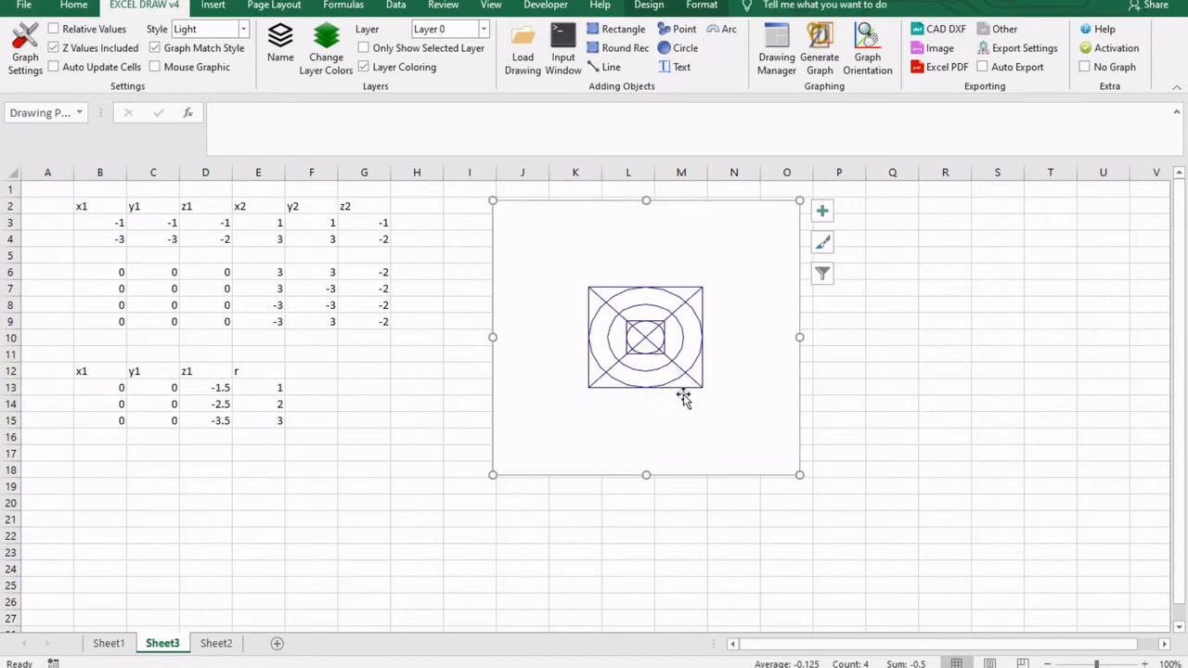
mouse_move(691, 335)
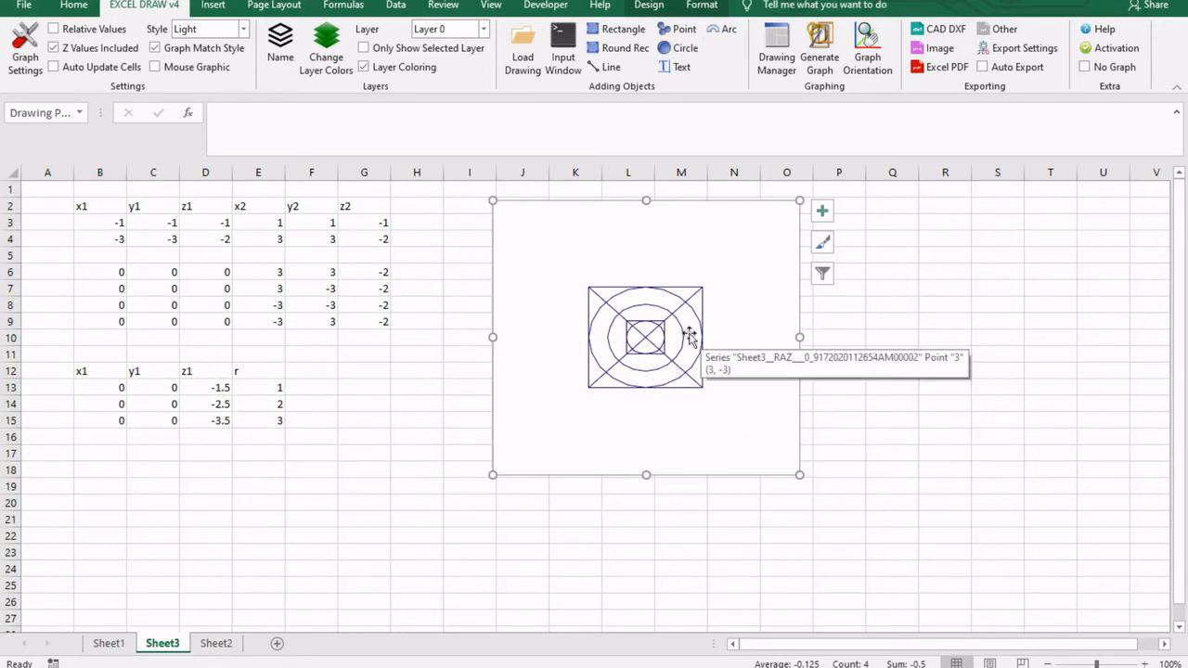
mouse_move(275, 362)
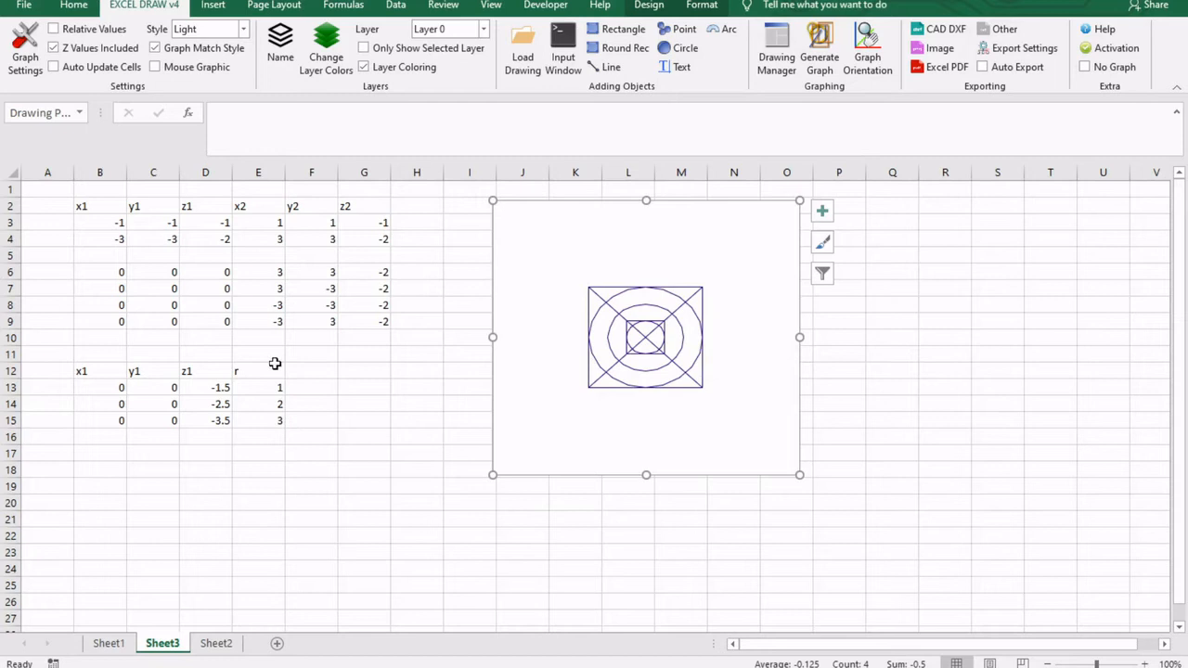
mouse_move(806, 89)
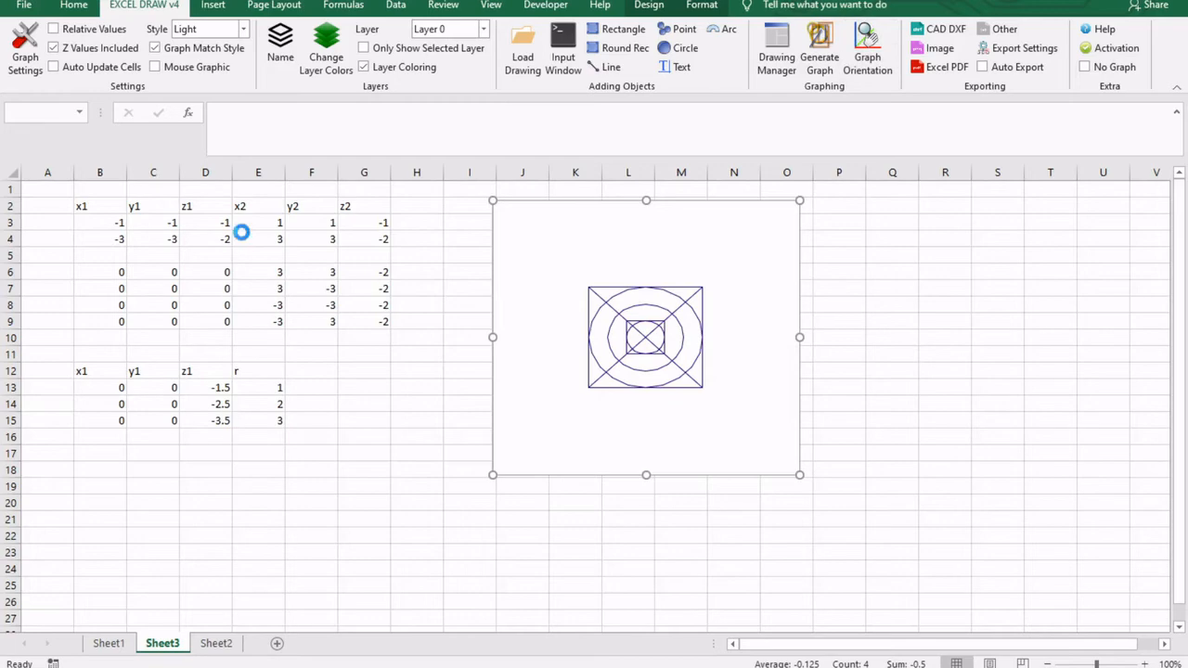
click(865, 45)
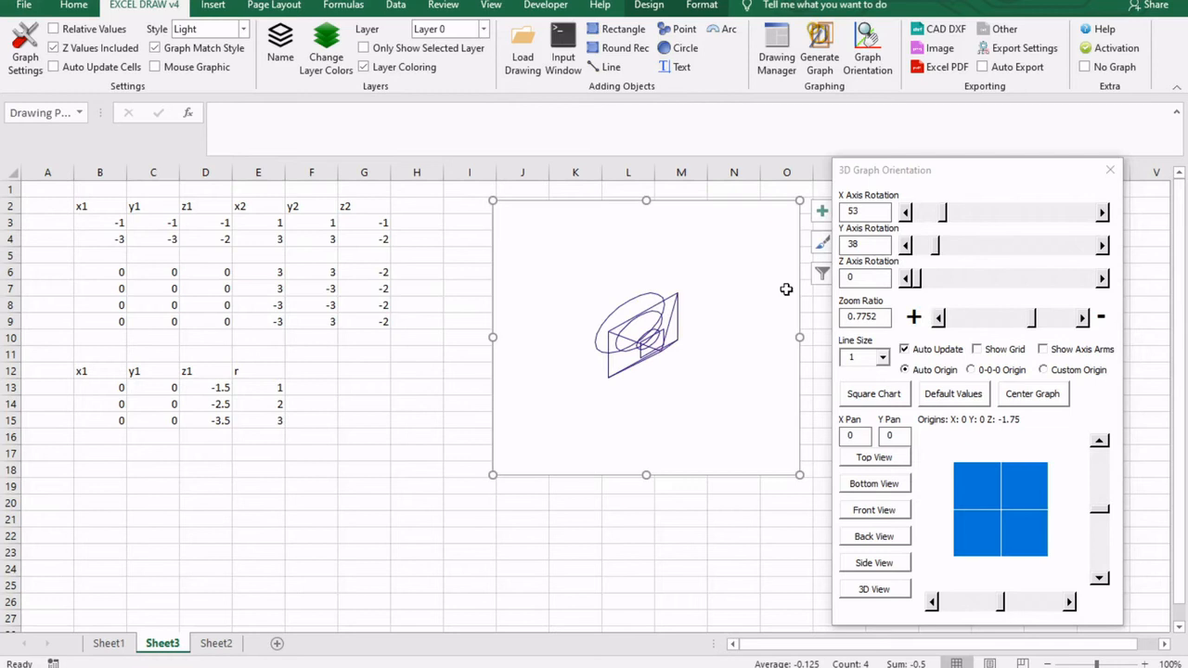
mouse_move(694, 341)
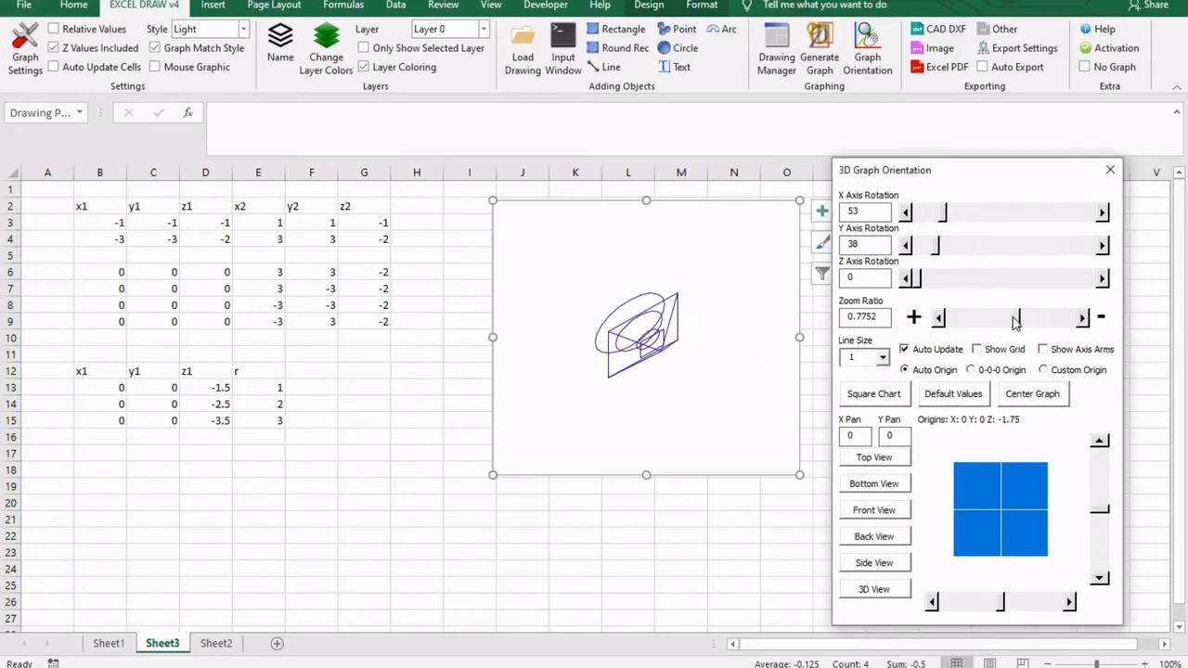
- Enlarge the tilted wireframe preview with the Zoom Ratio slider
click(1100, 318)
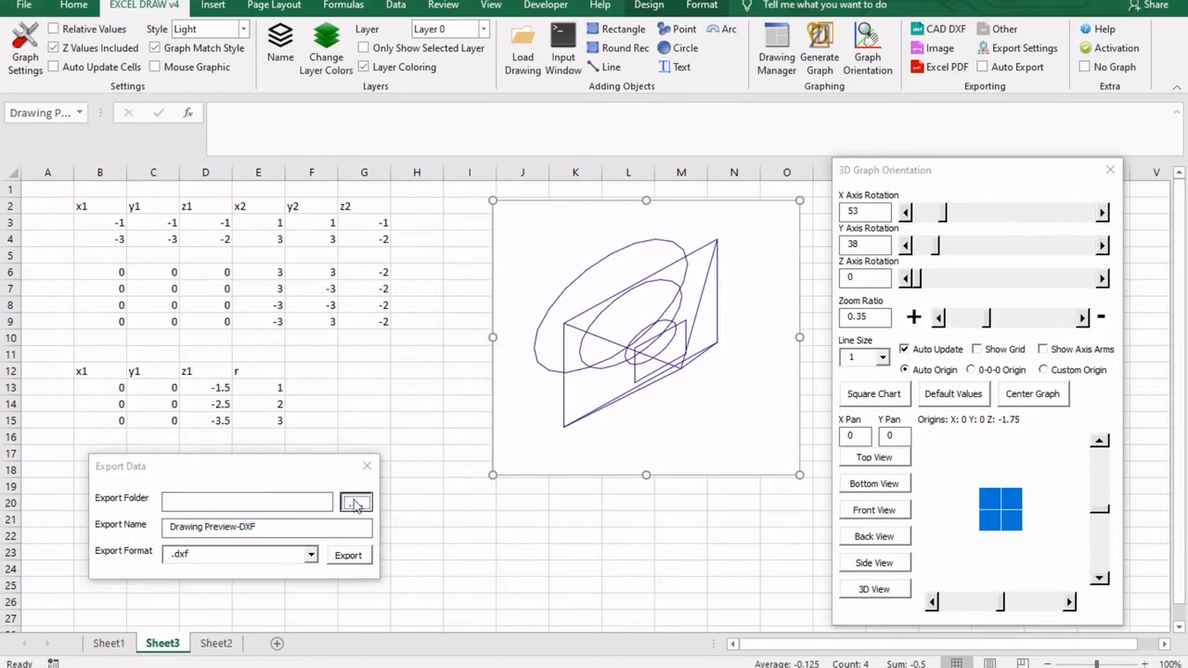
- Choose Desktop as the export folder and name the file Drawing Preview-DXF-test01
click(356, 501)
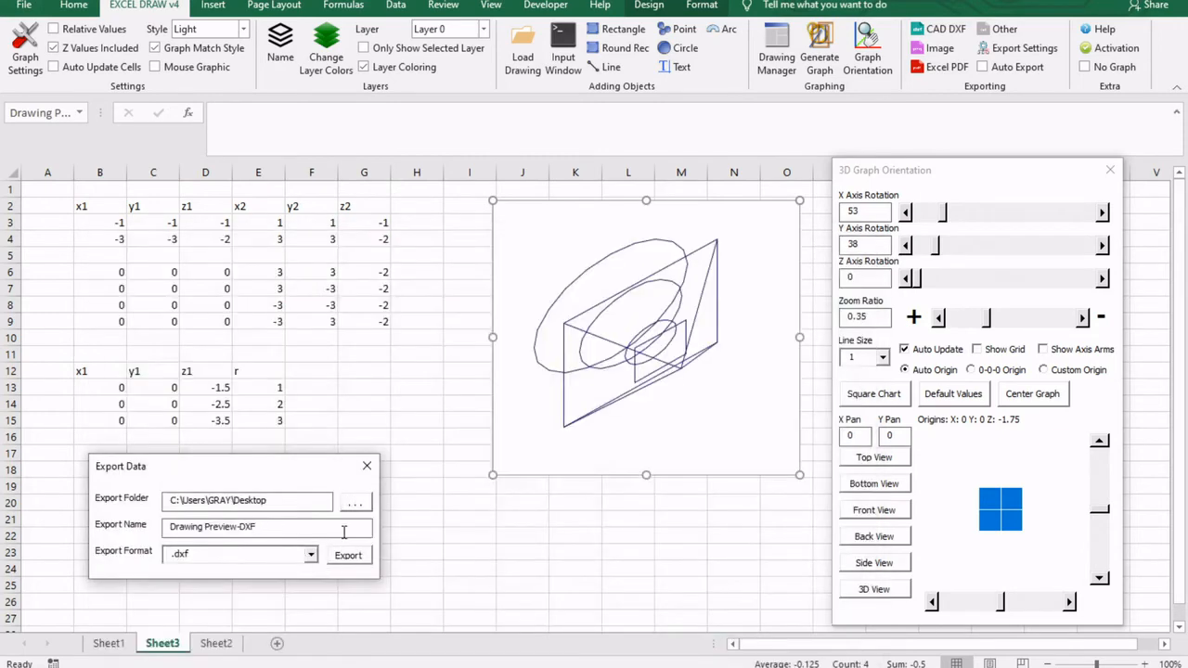
text(-test)
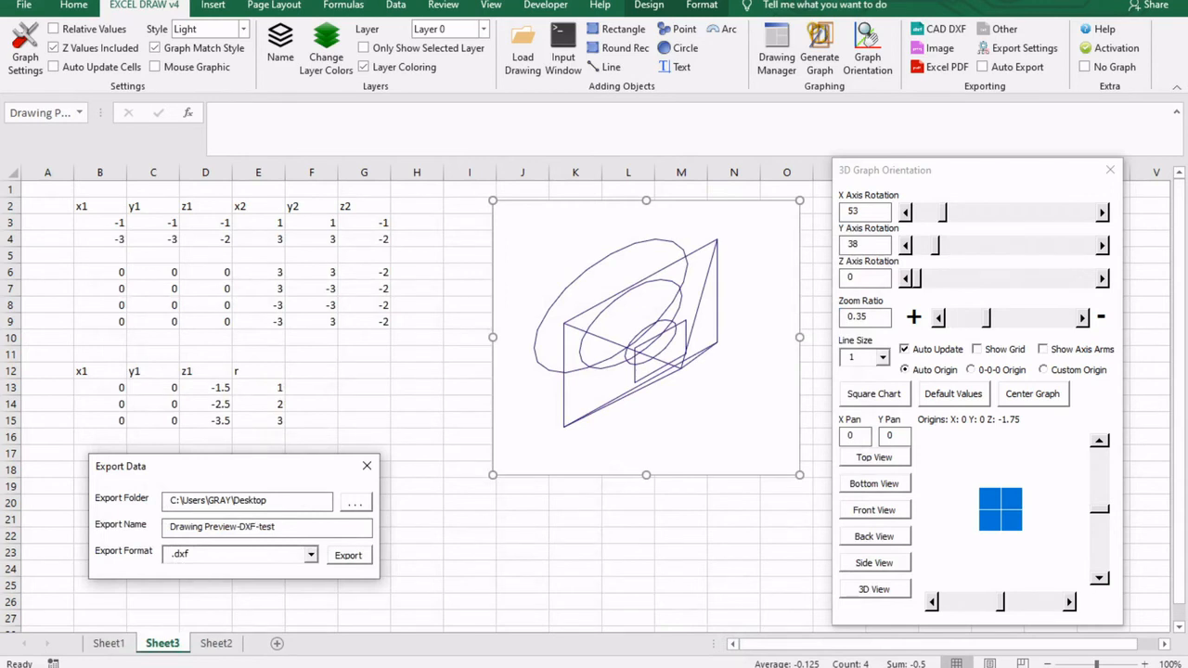
text(01)
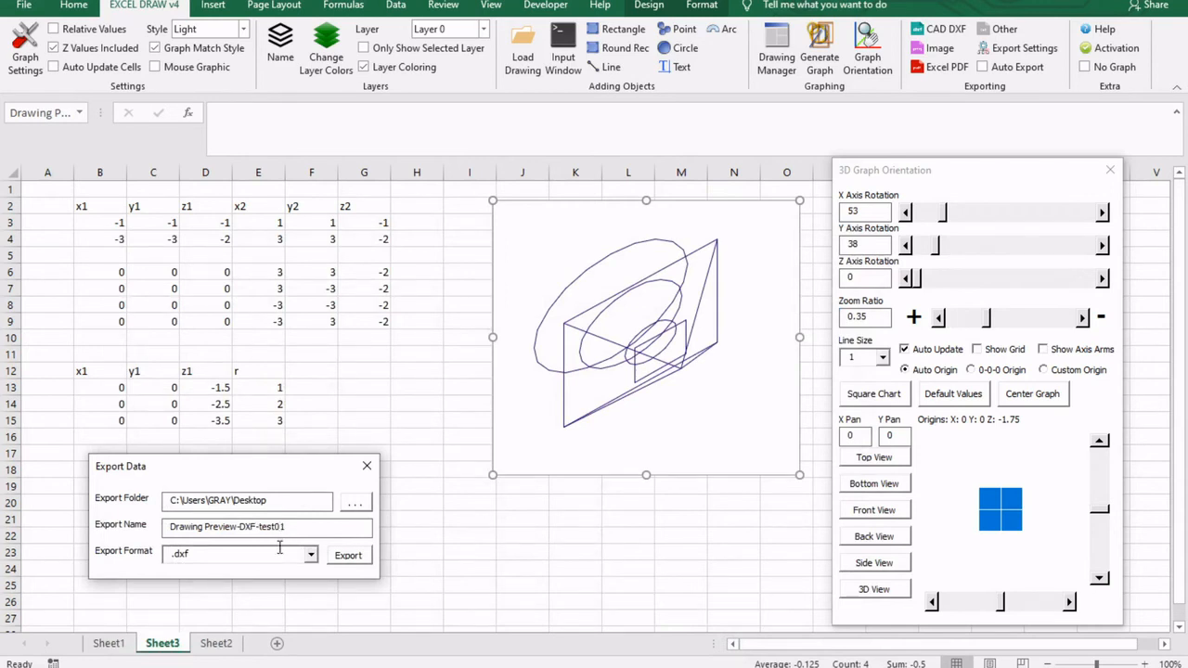
triple_click(246, 501)
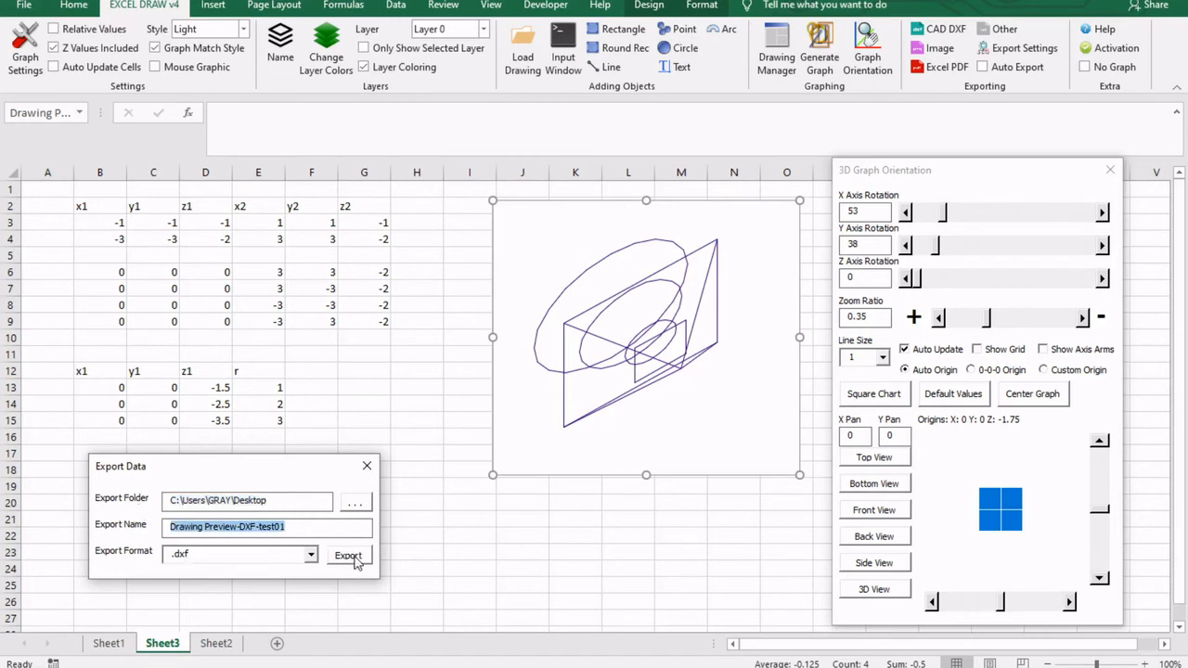
- Export the drawing as a DXF and confirm opening the exported file
click(348, 554)
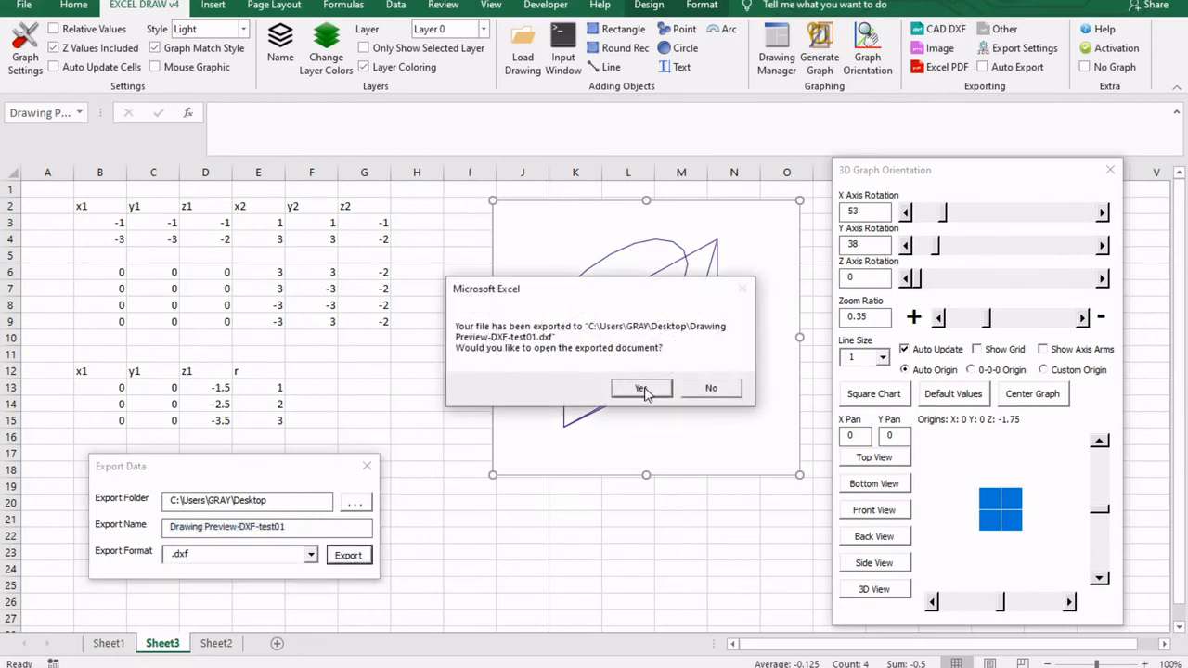
click(640, 388)
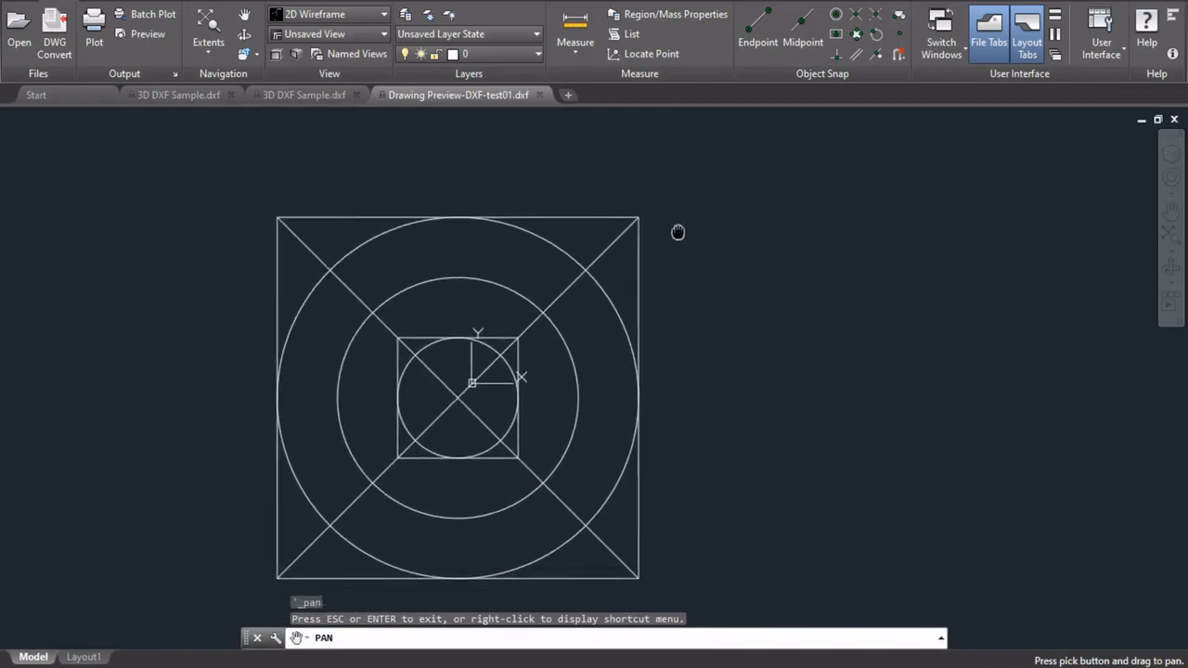
- Pan then 3DORBIT the imported DXF wireframe to view squares, diagonals and stacked circles from several angles
drag(677, 232, 594, 319)
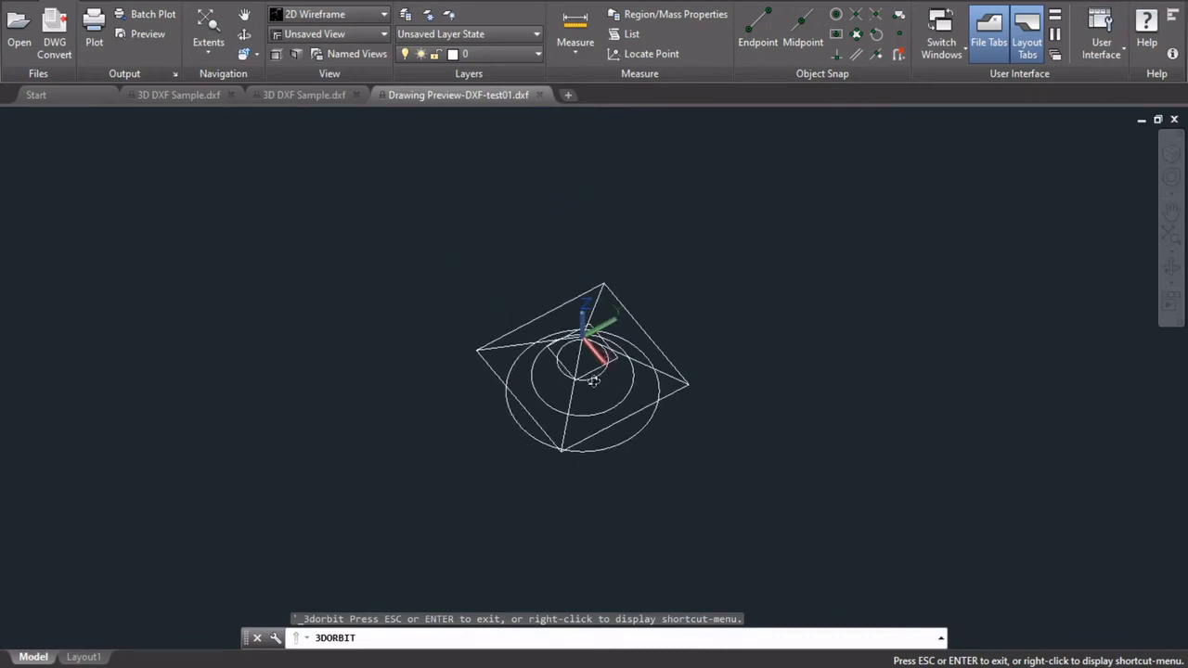
drag(593, 380, 752, 268)
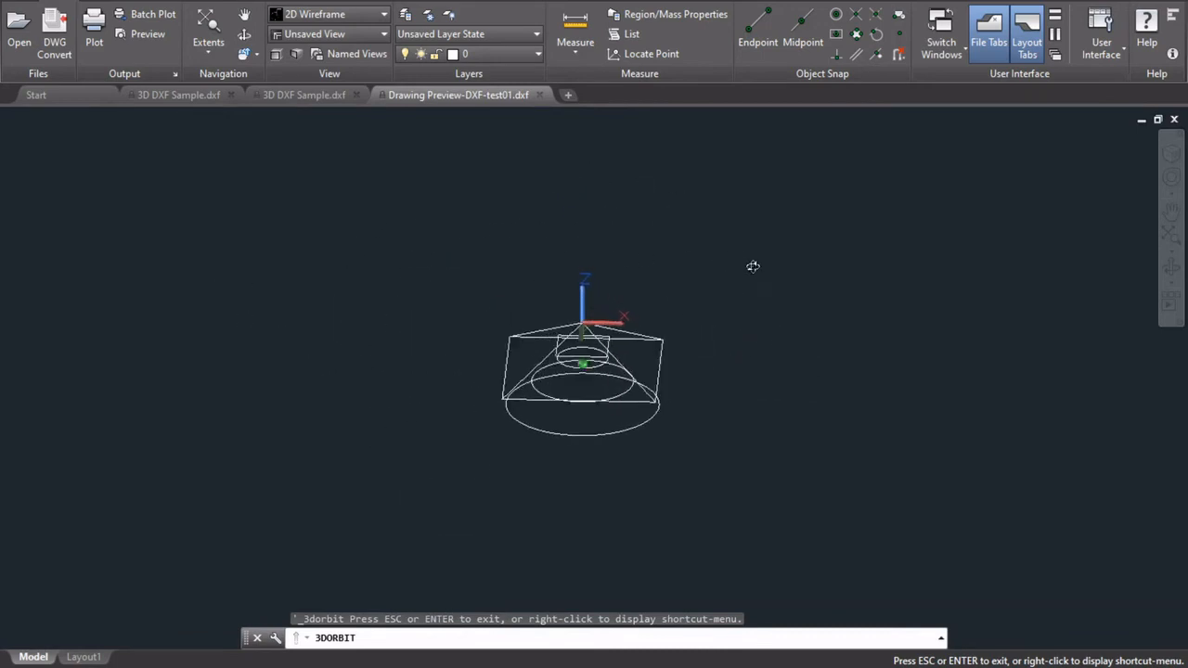
drag(751, 268, 443, 416)
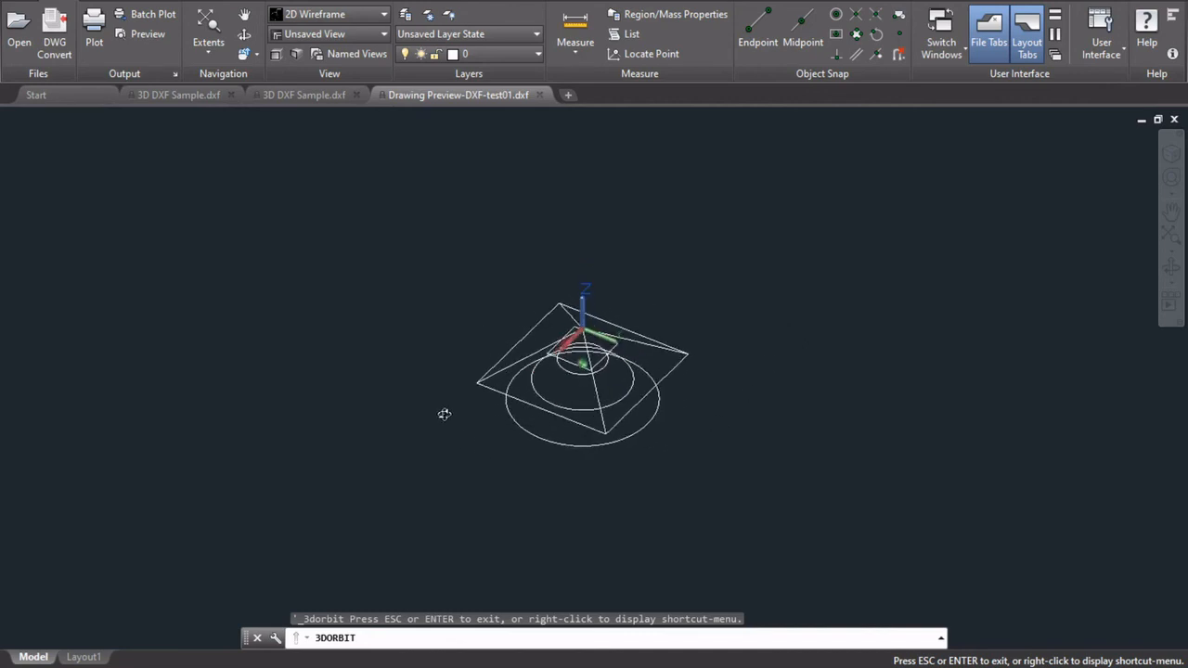
drag(443, 414, 512, 397)
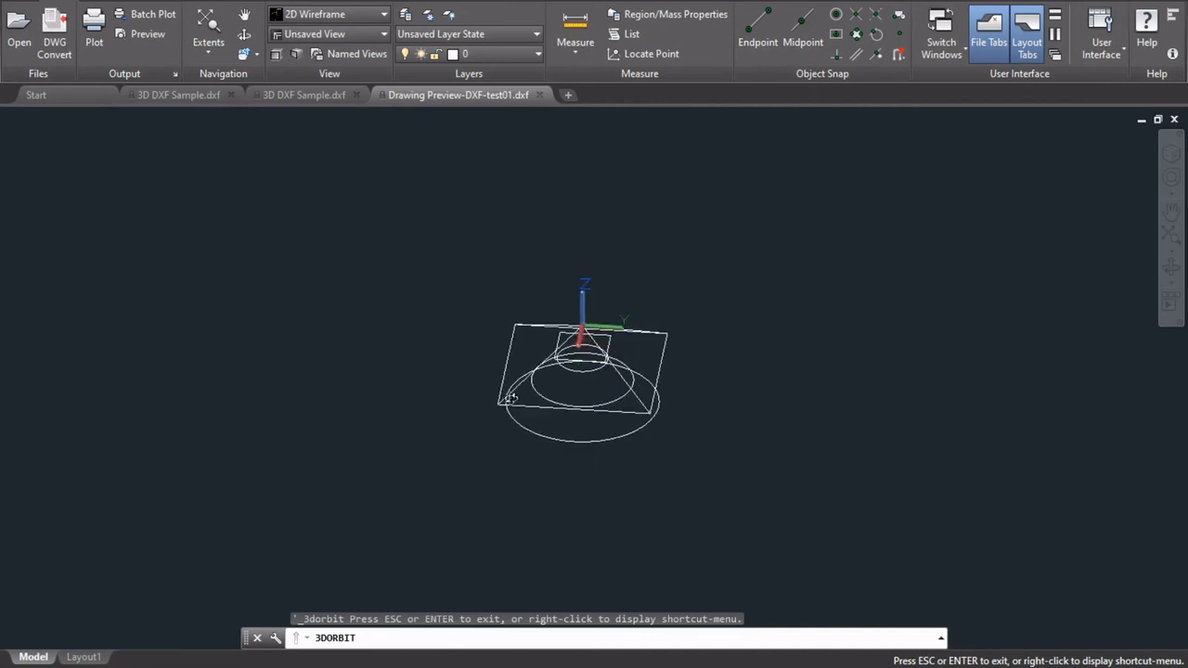